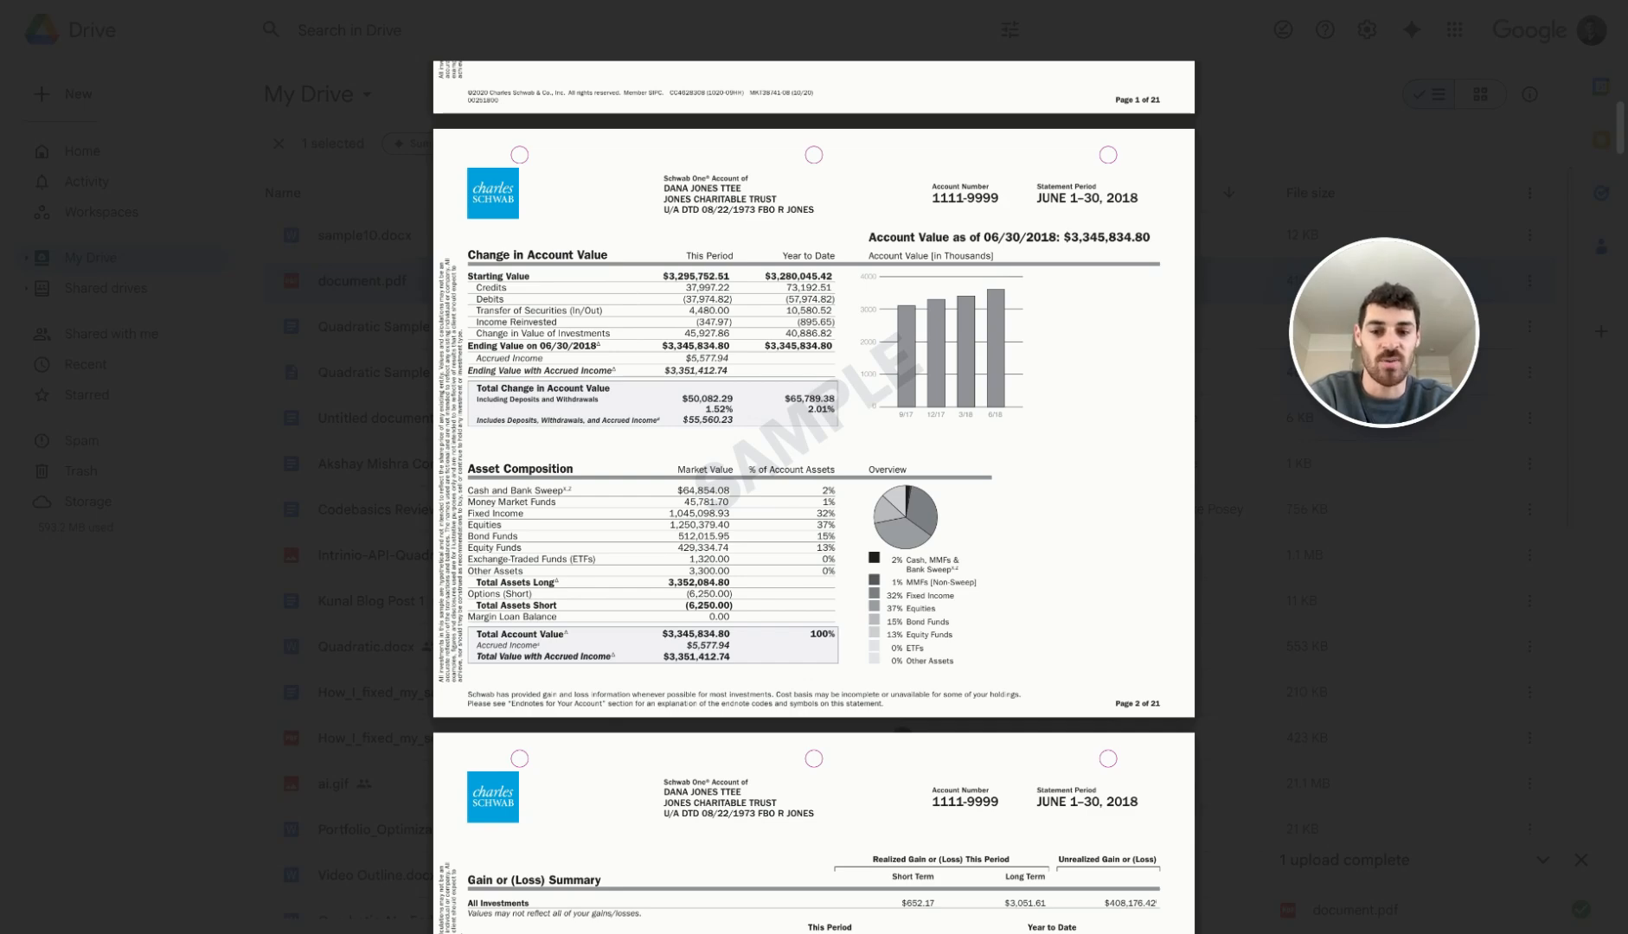
mouse_move(1224, 234)
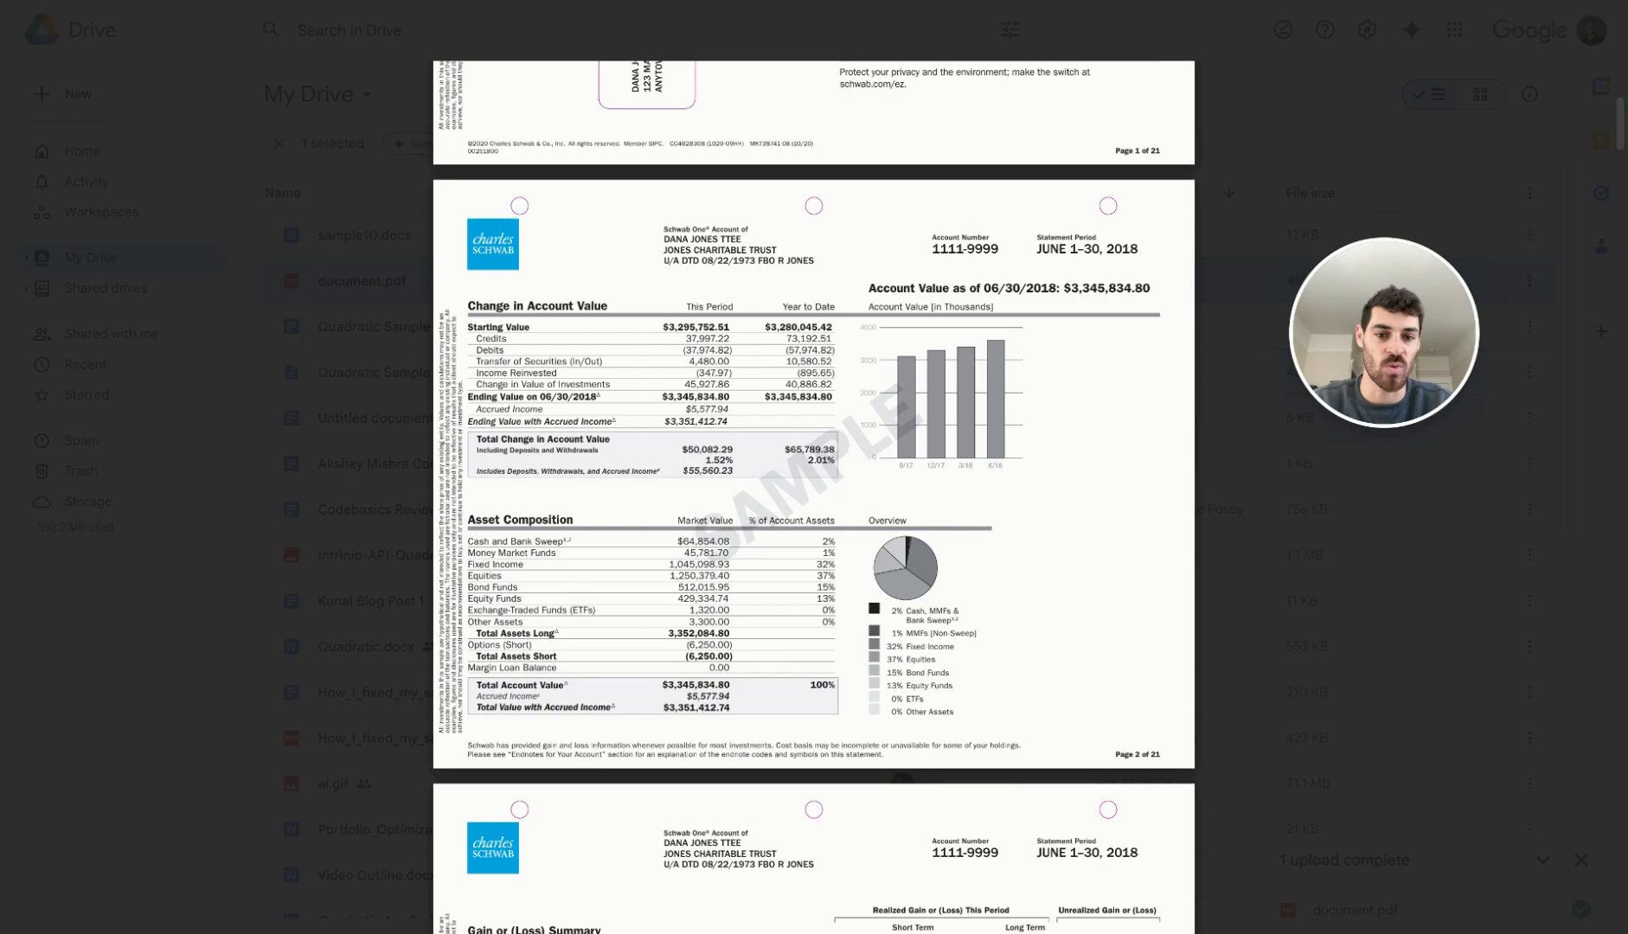
Ask the AI to pull the first four pages of data tables from the attached PDF.
scroll(down, 3)
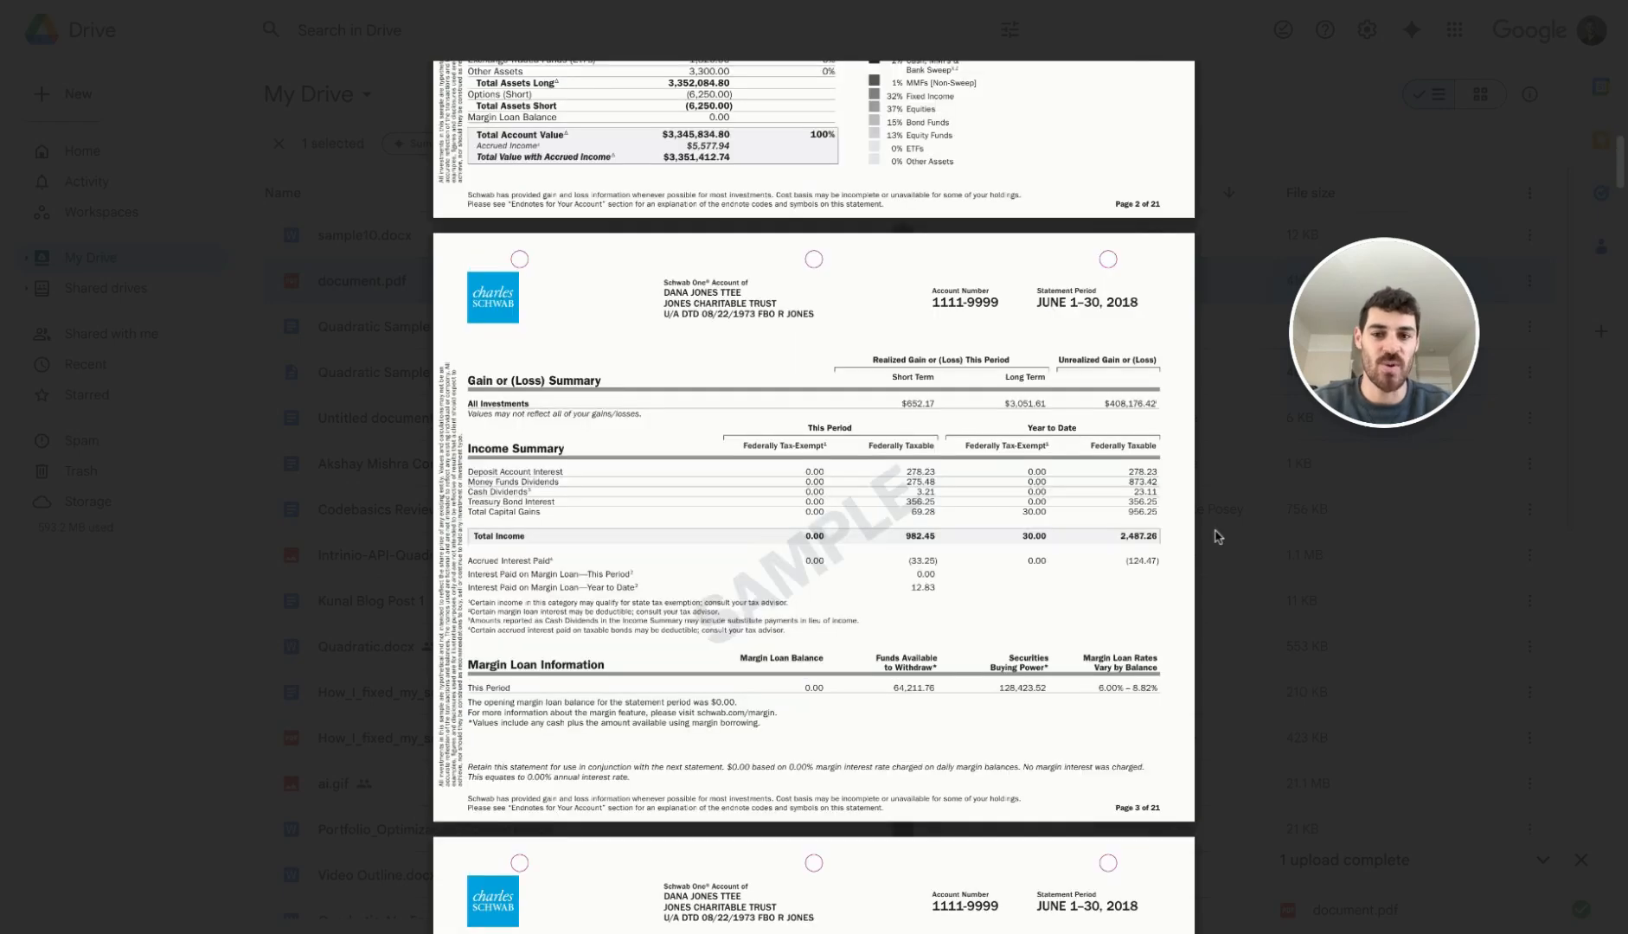
scroll(down, 3)
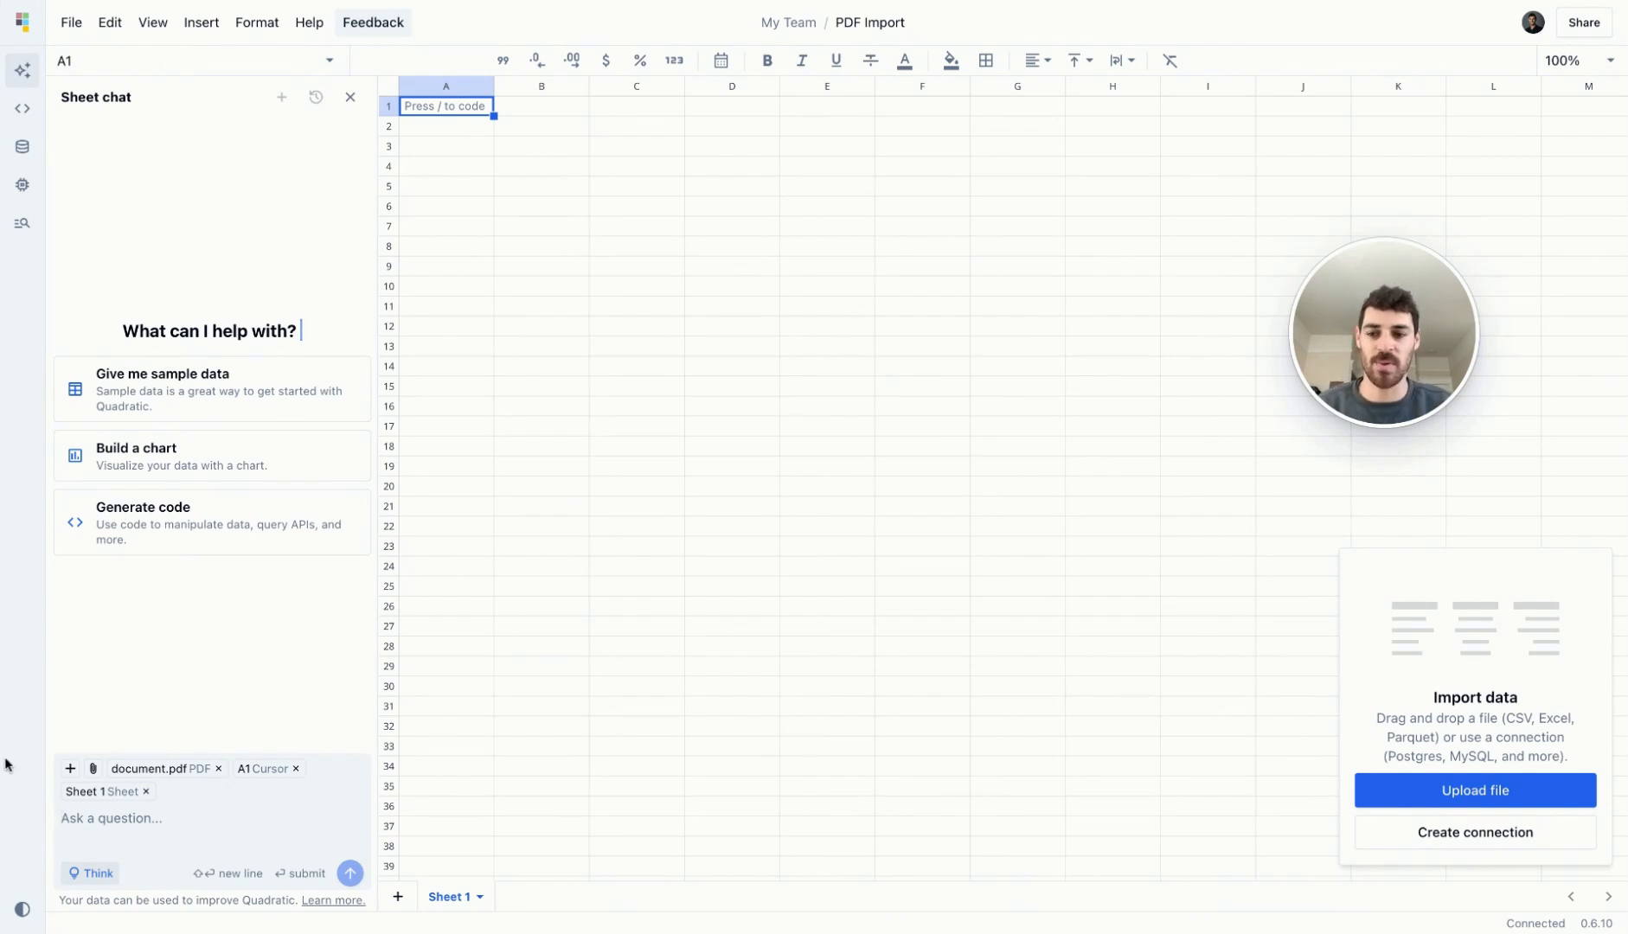
mouse_move(90, 769)
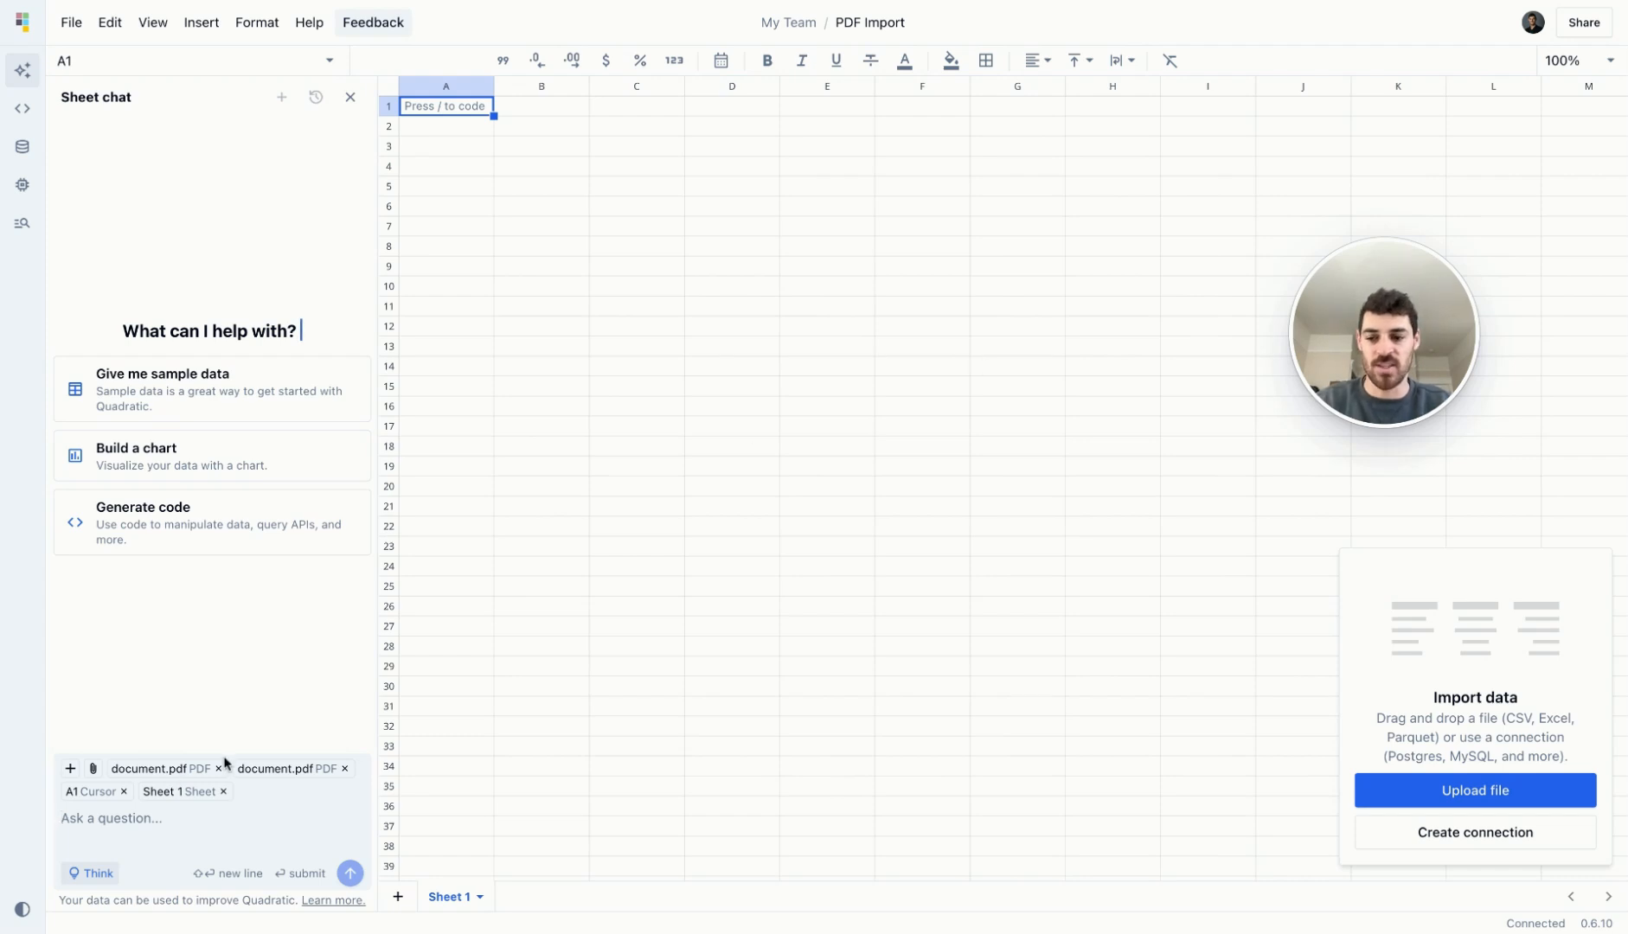
click(173, 818)
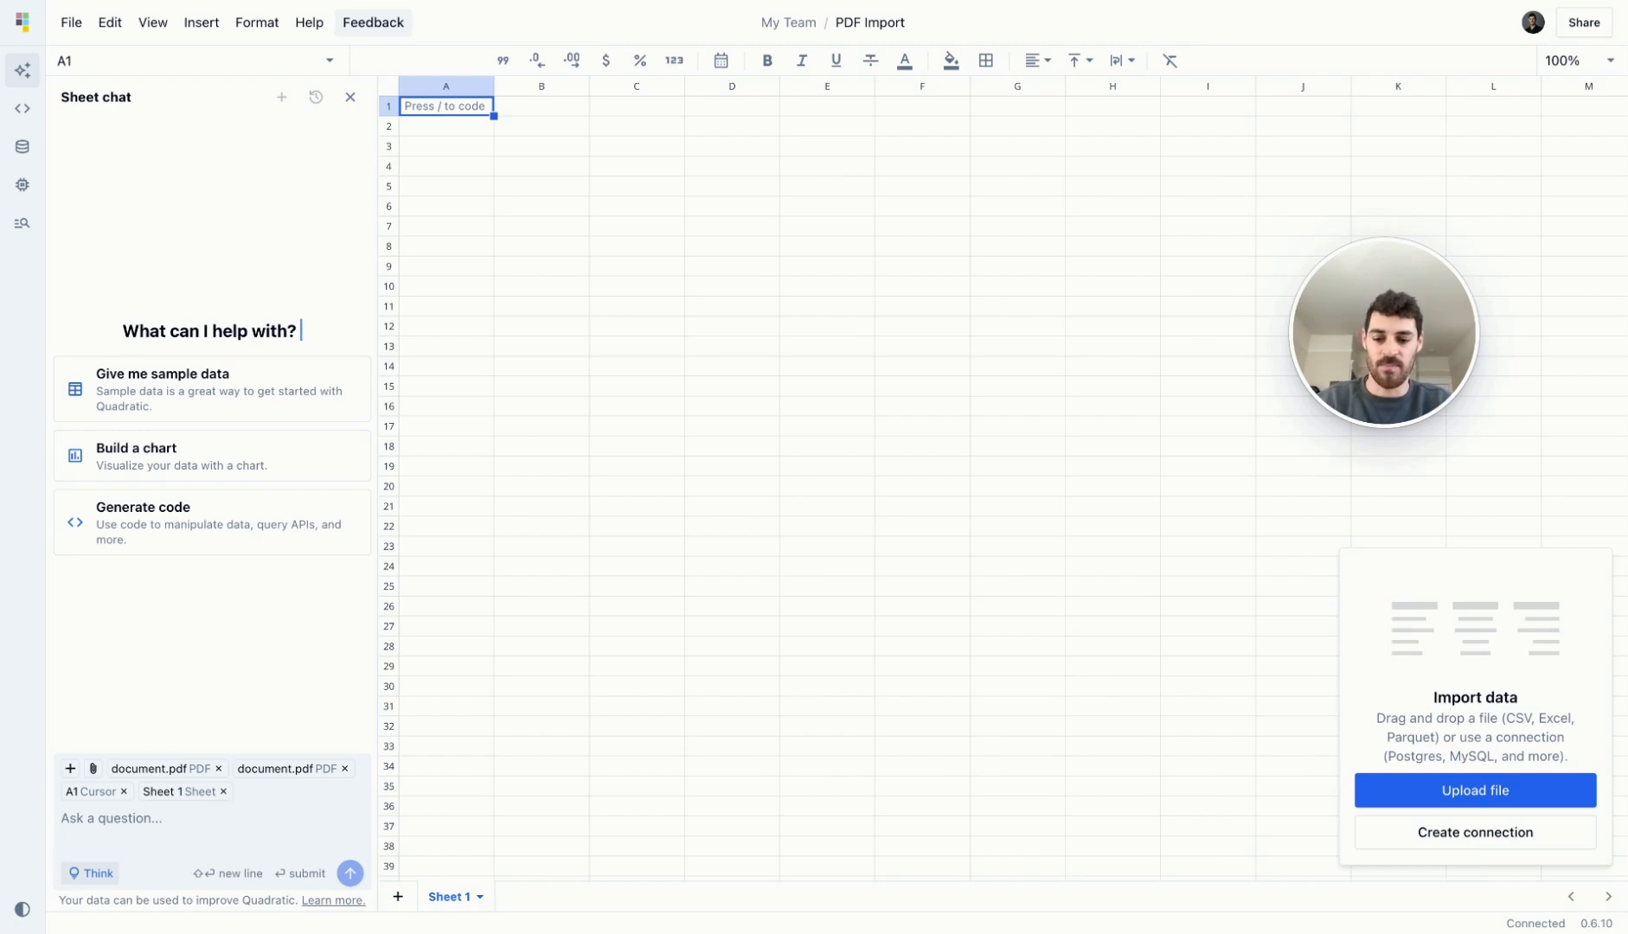
text(Please pull the f)
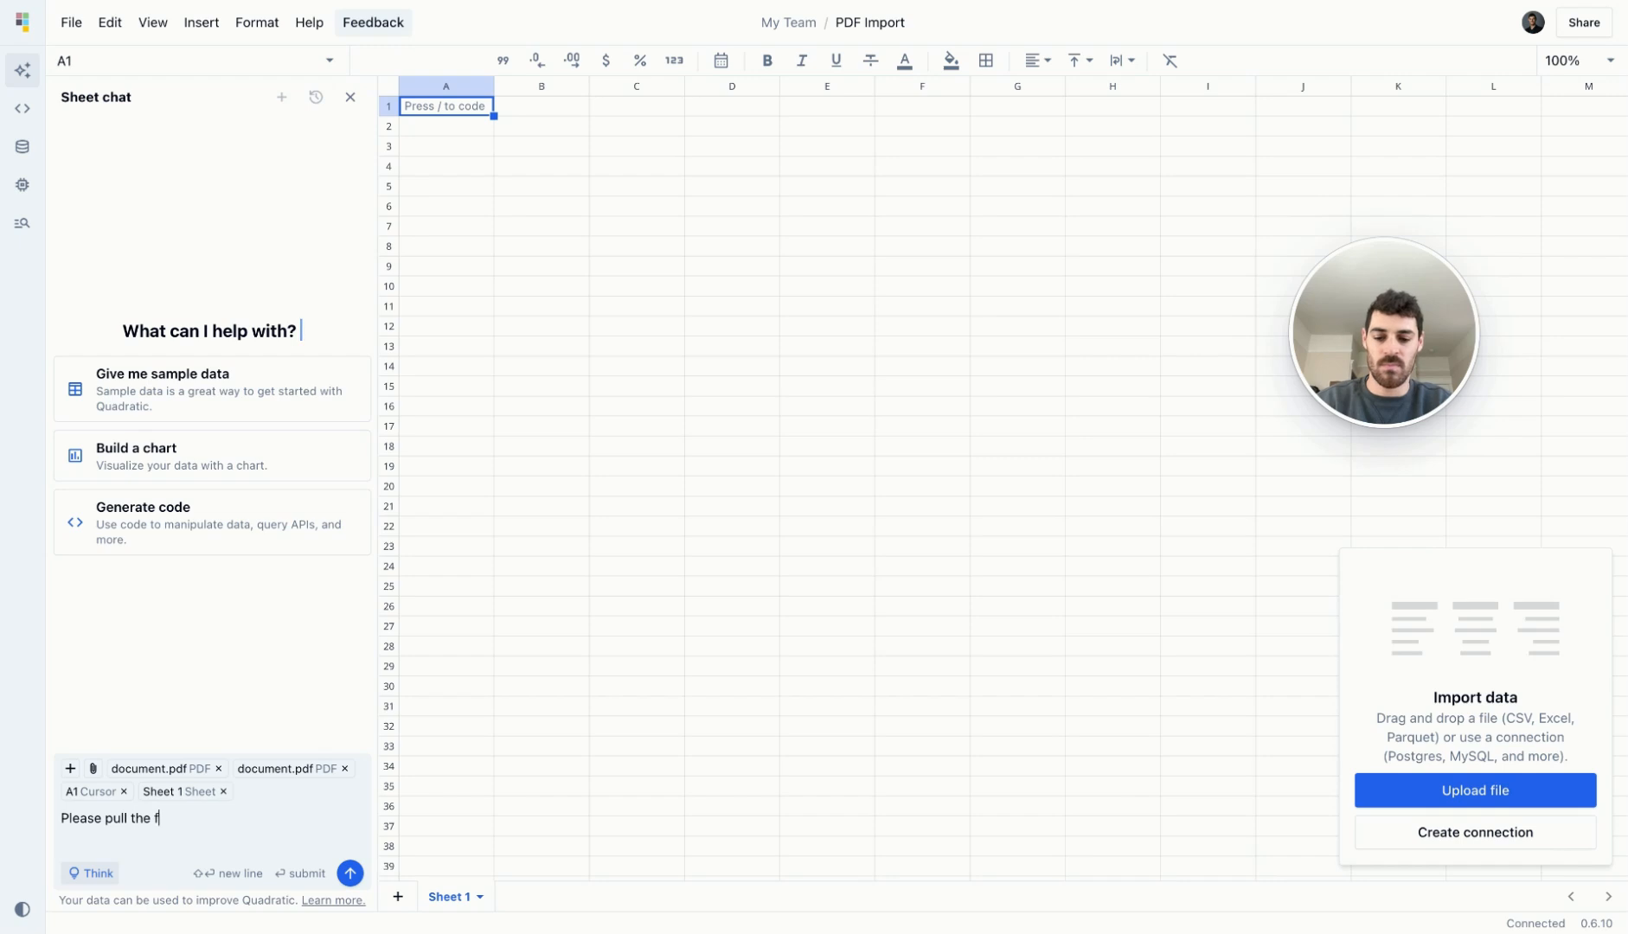
text(irst four)
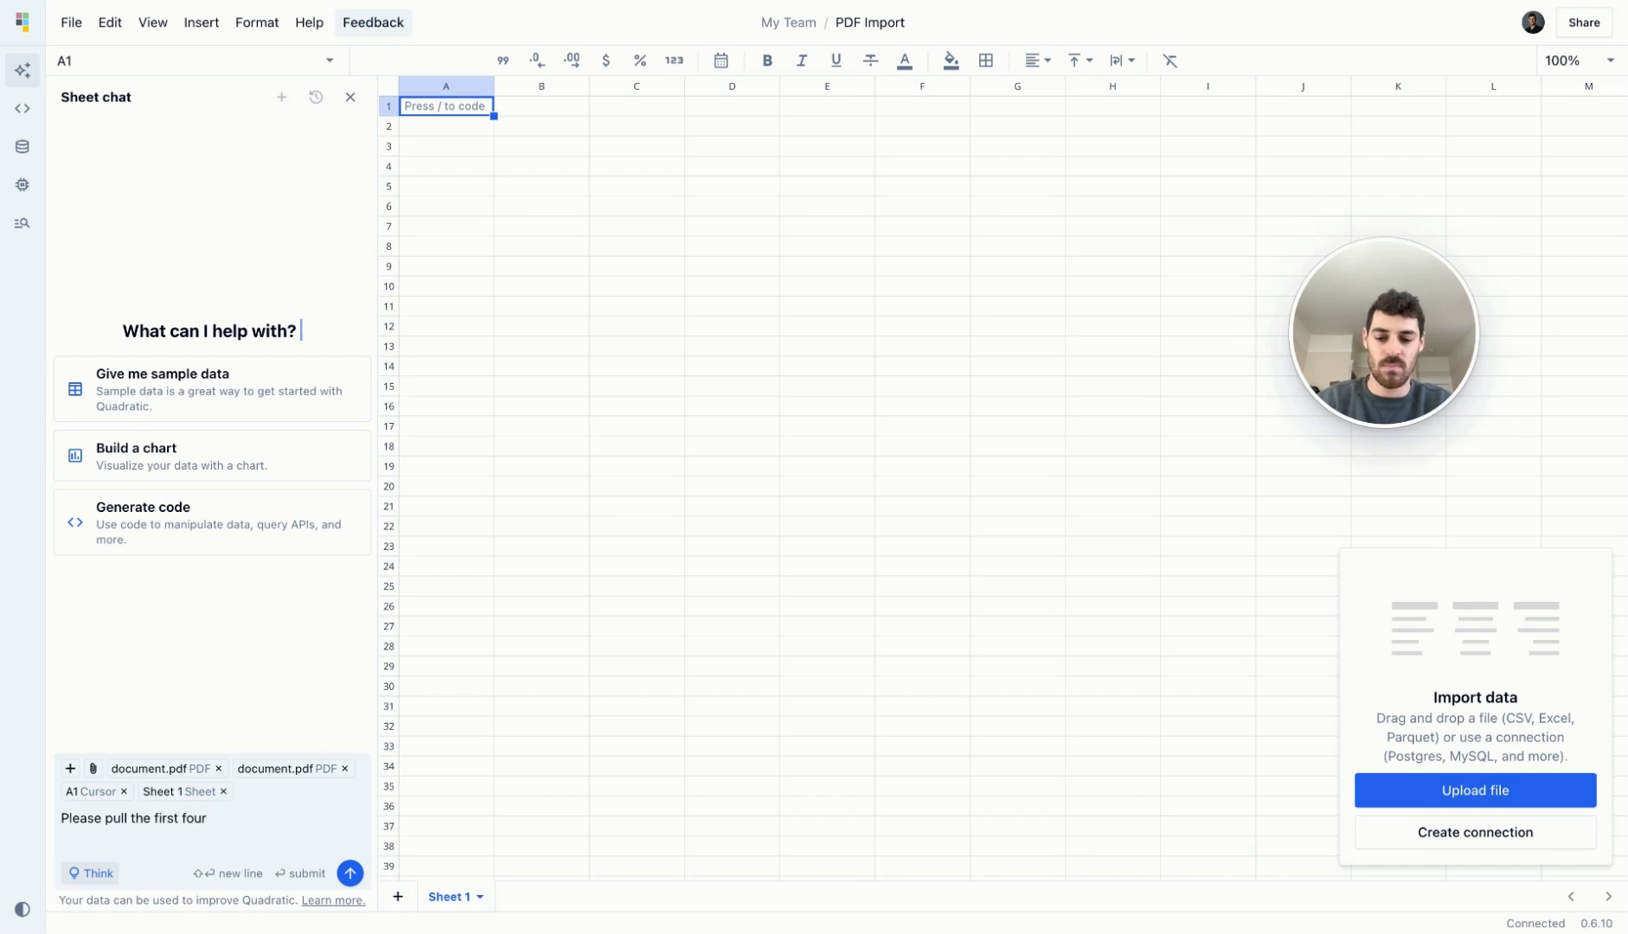
text(pages of dt)
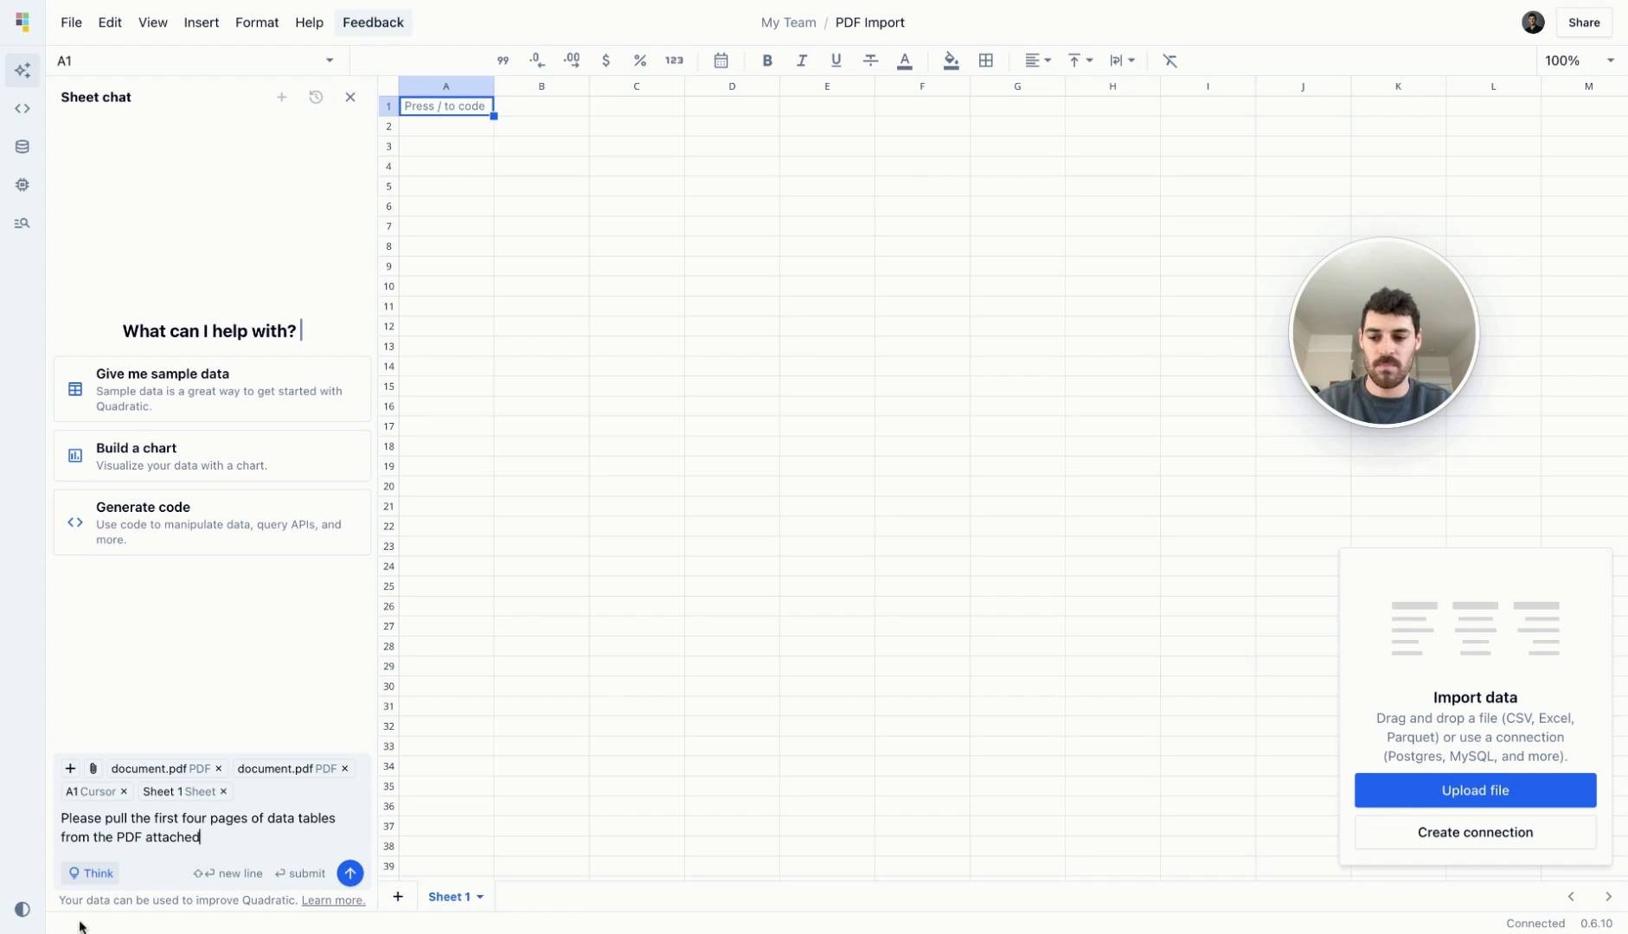
click(349, 874)
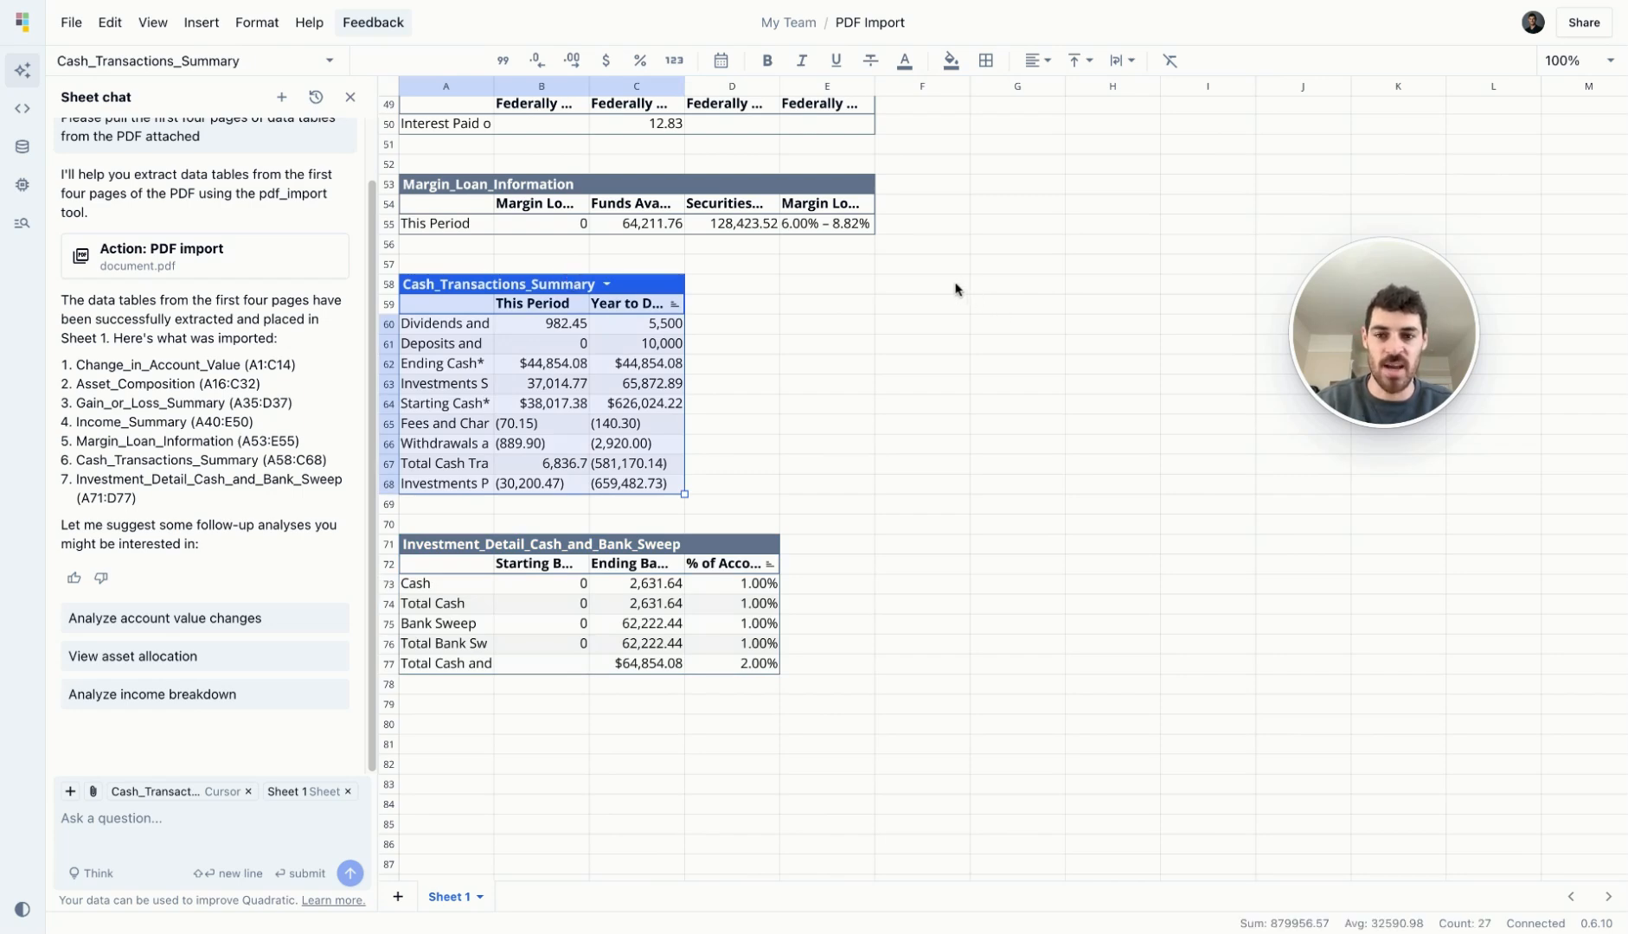
Scroll back up through the imported tables like Asset_Composition and Income_Summary.
scroll(up, 3)
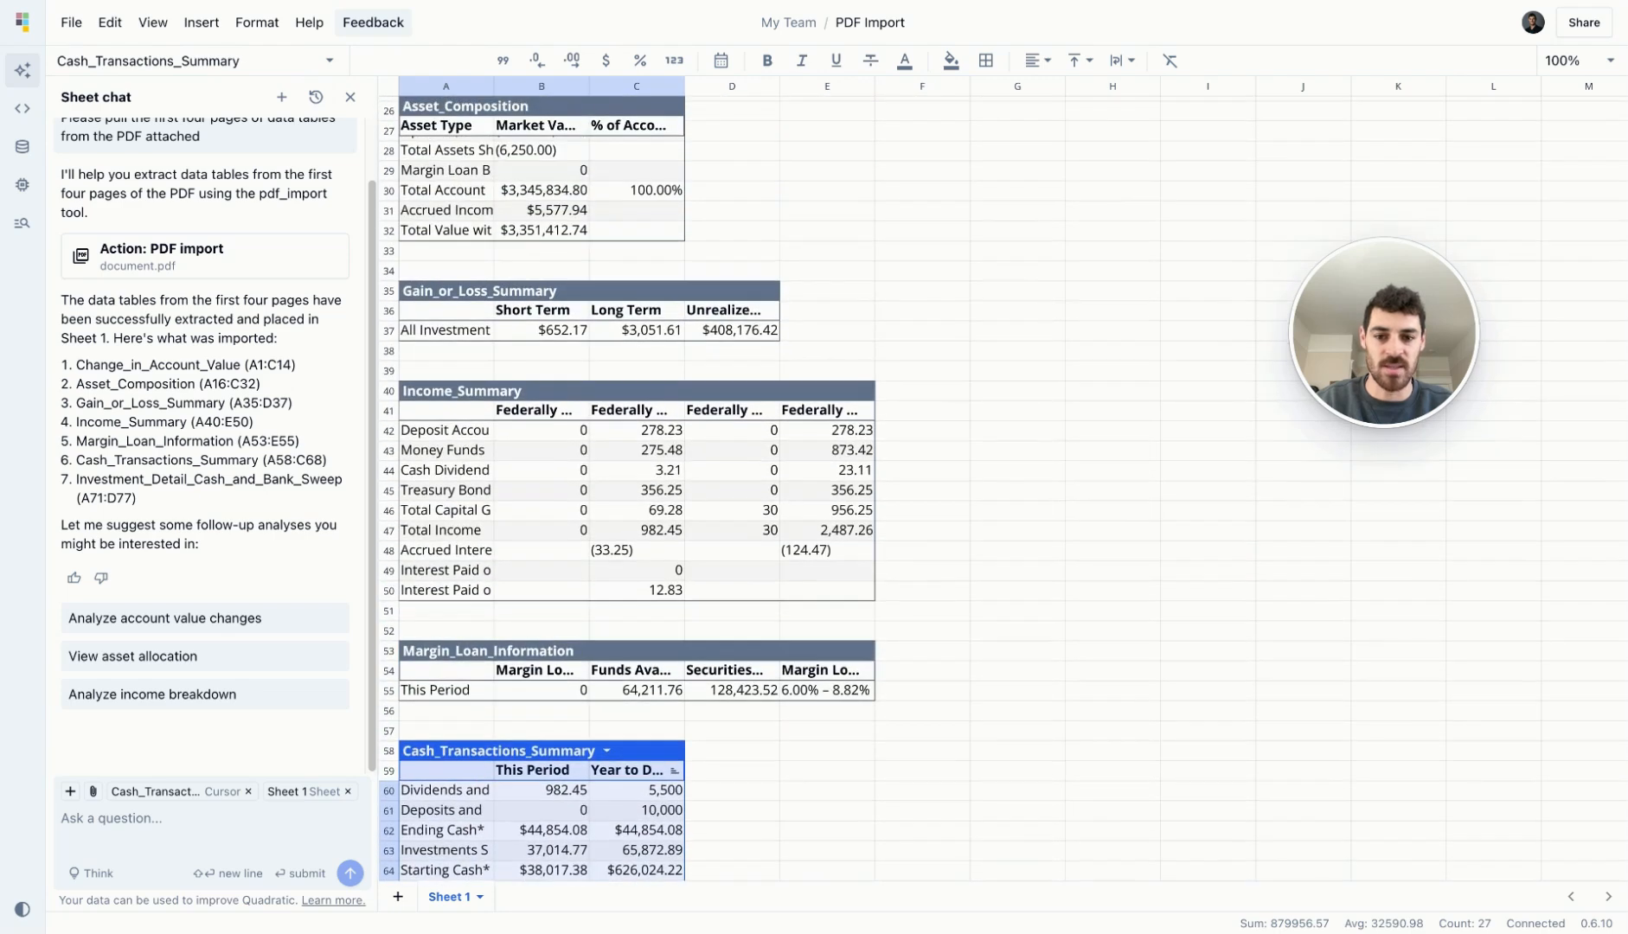
scroll(up, 3)
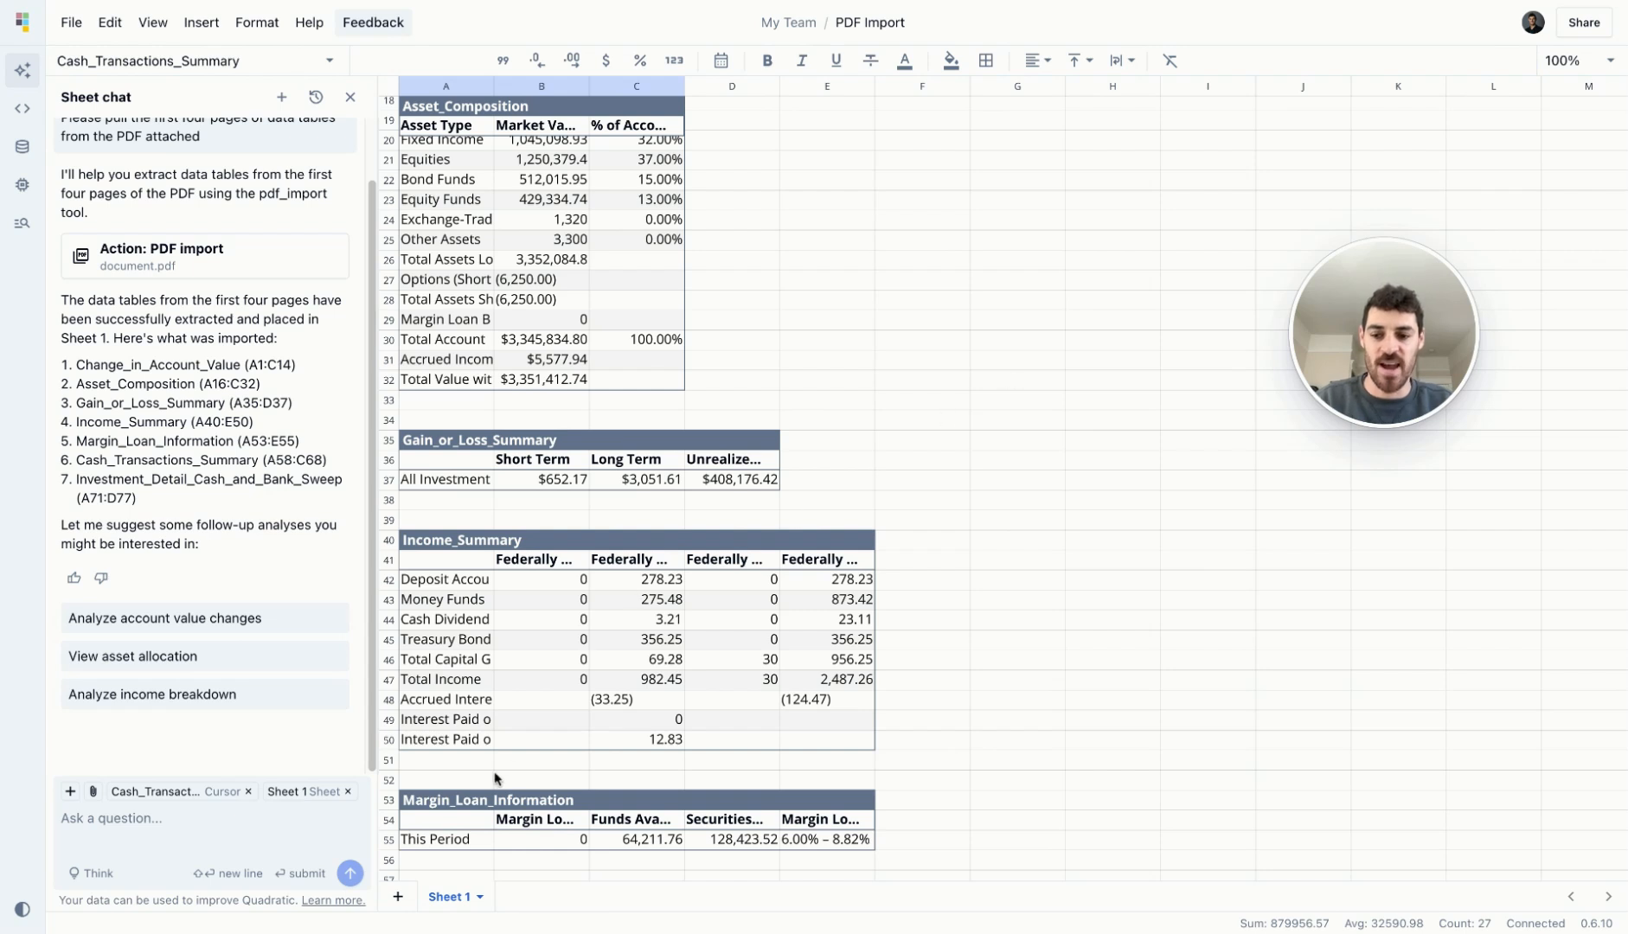
Add Sheet 2 and, in a new chat, ask the AI to pull all tables from the PDF.
click(396, 897)
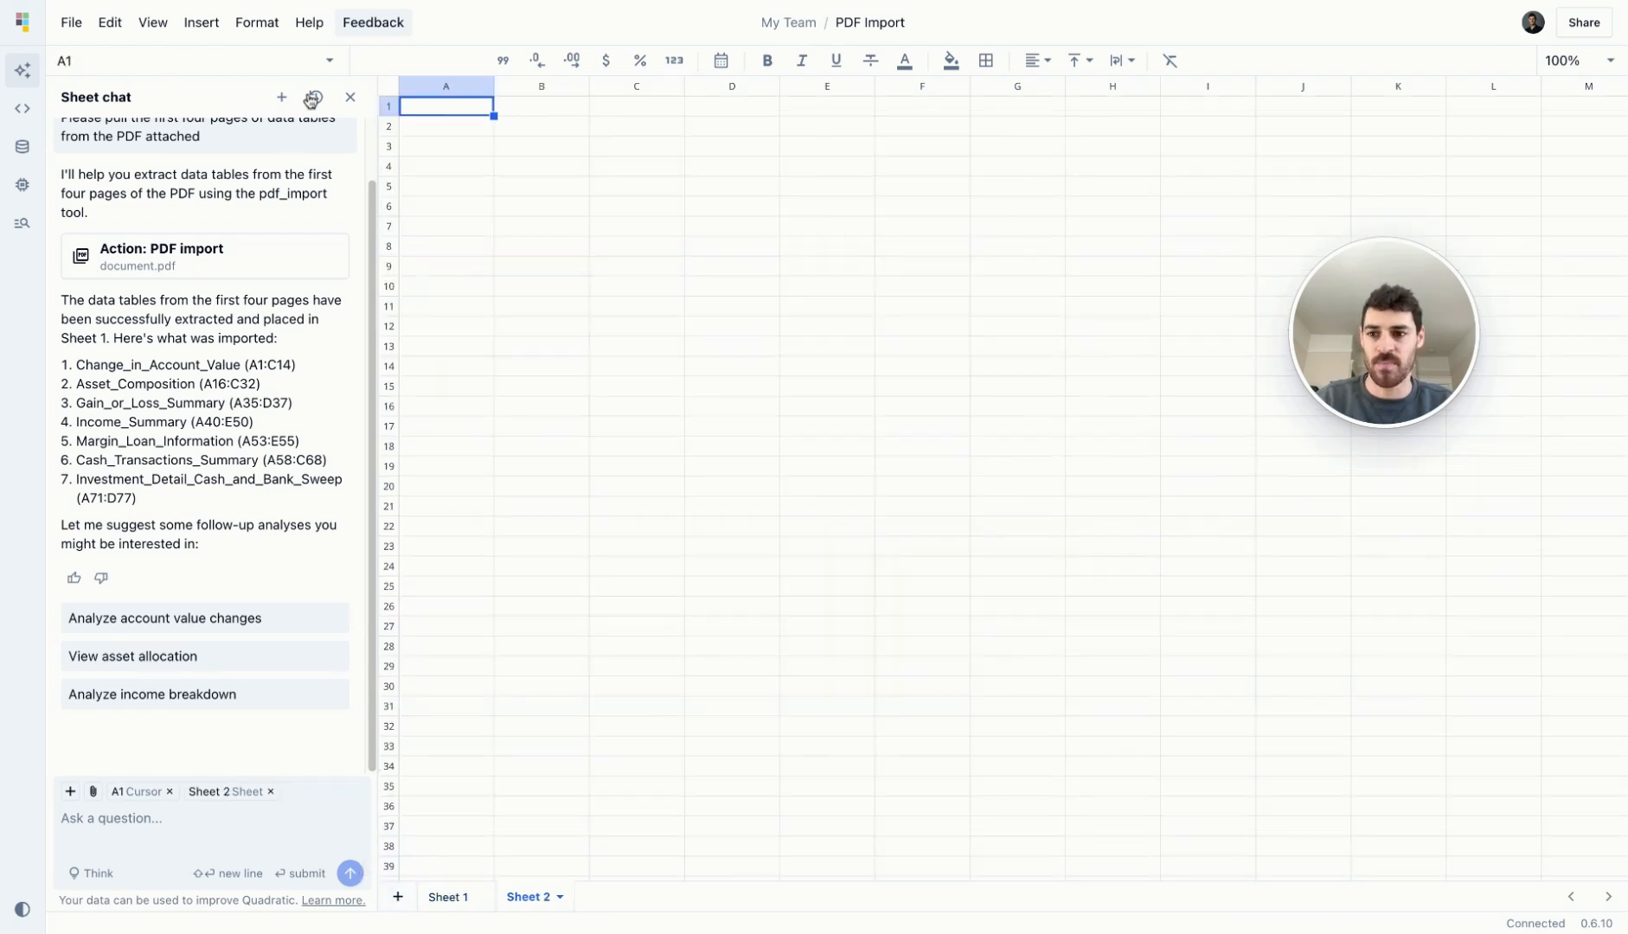
click(280, 96)
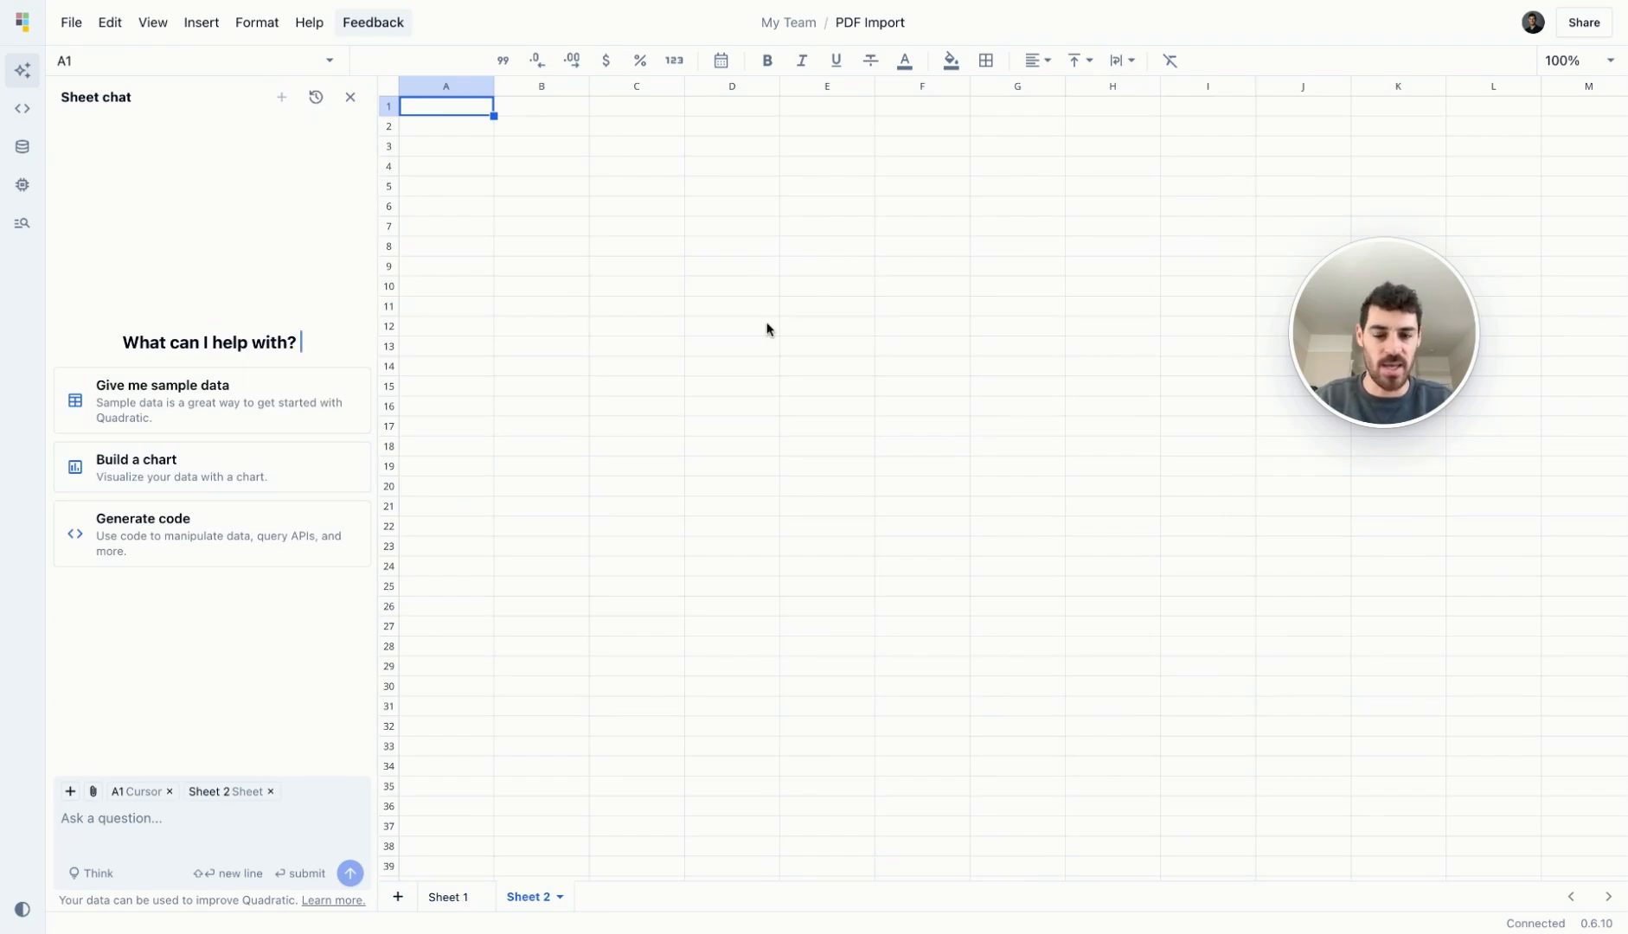
text(Please pull all tables fro)
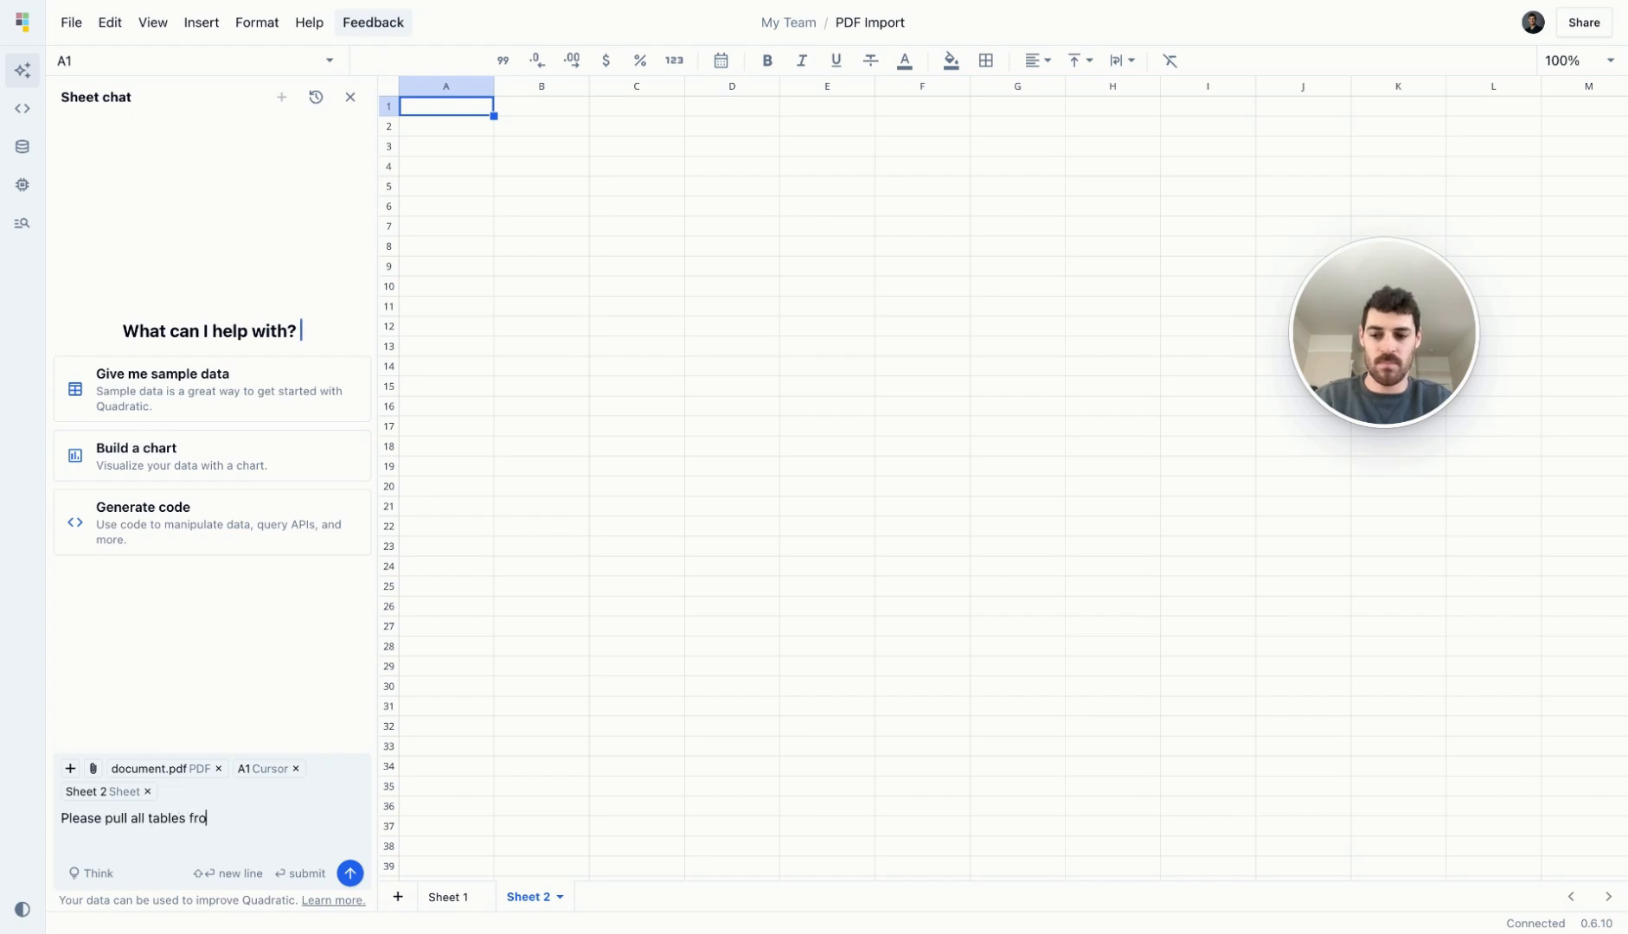
click(349, 873)
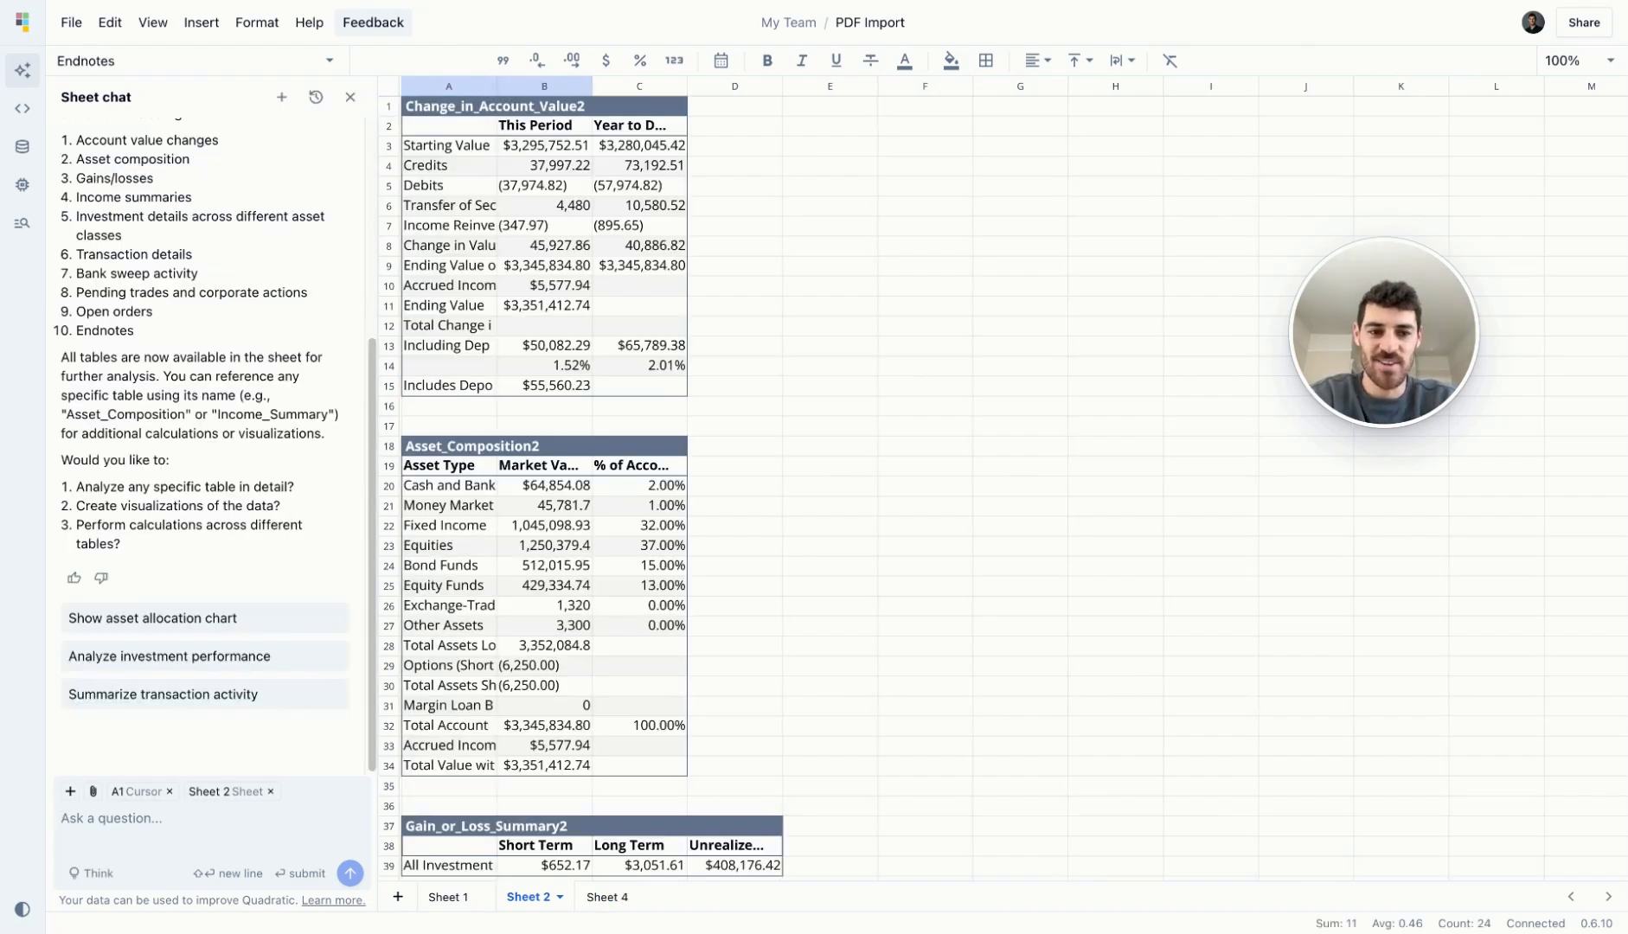
Enter =sum(F372:F380) in F382 below the Bank_Sweep_Activity balances.
scroll(down, 3)
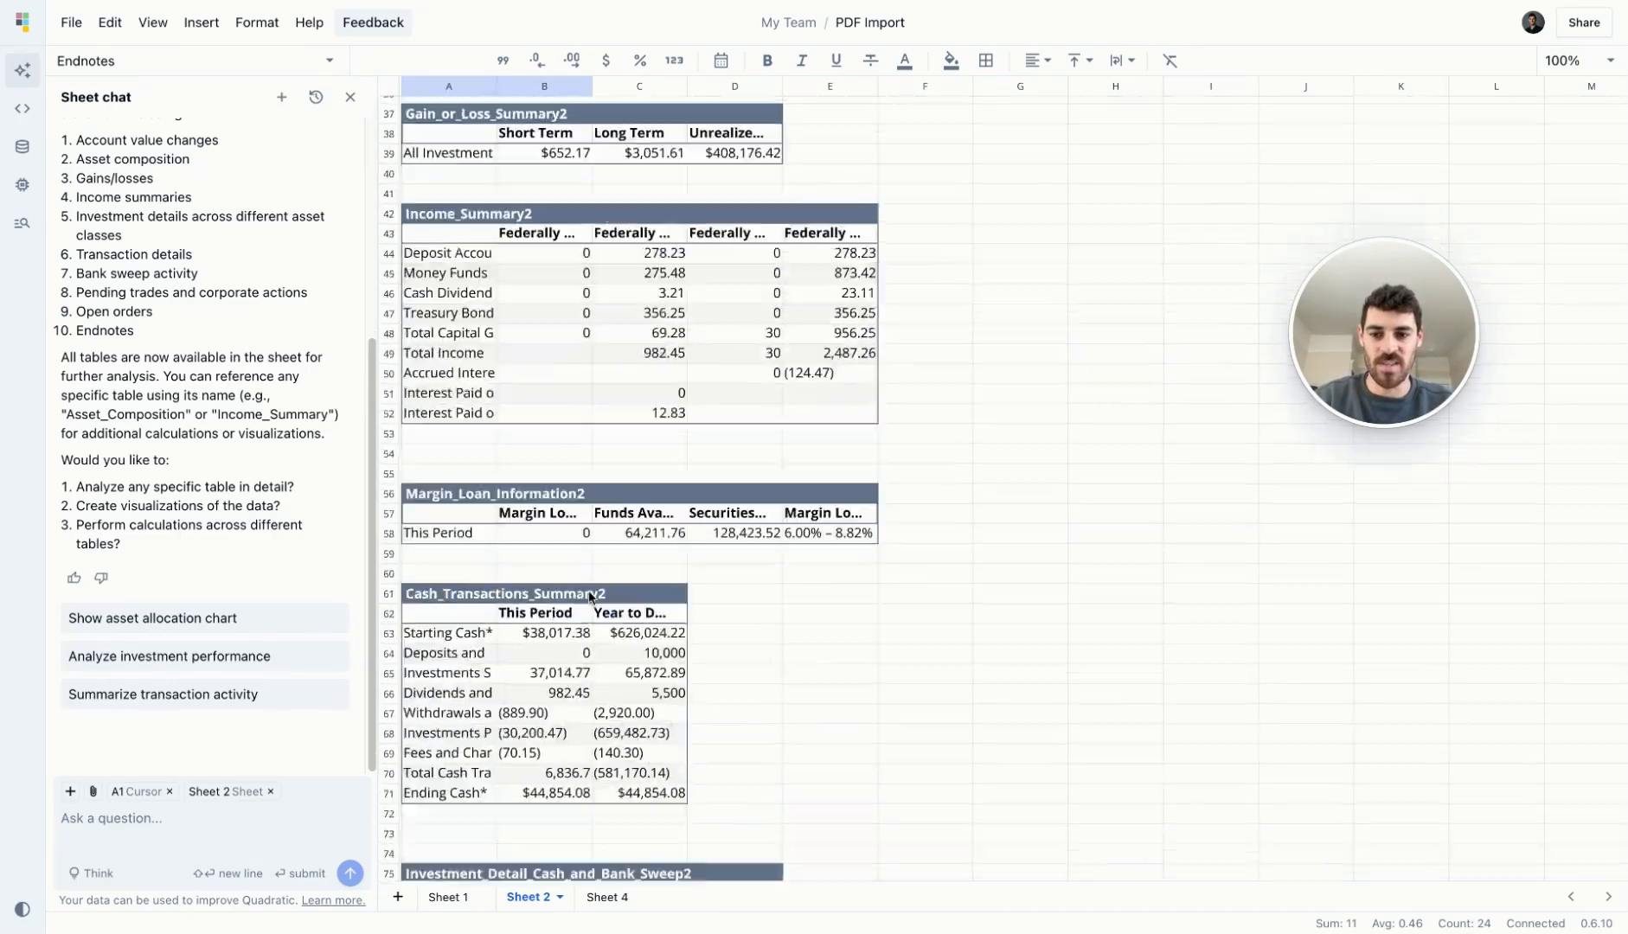
scroll(down, 3)
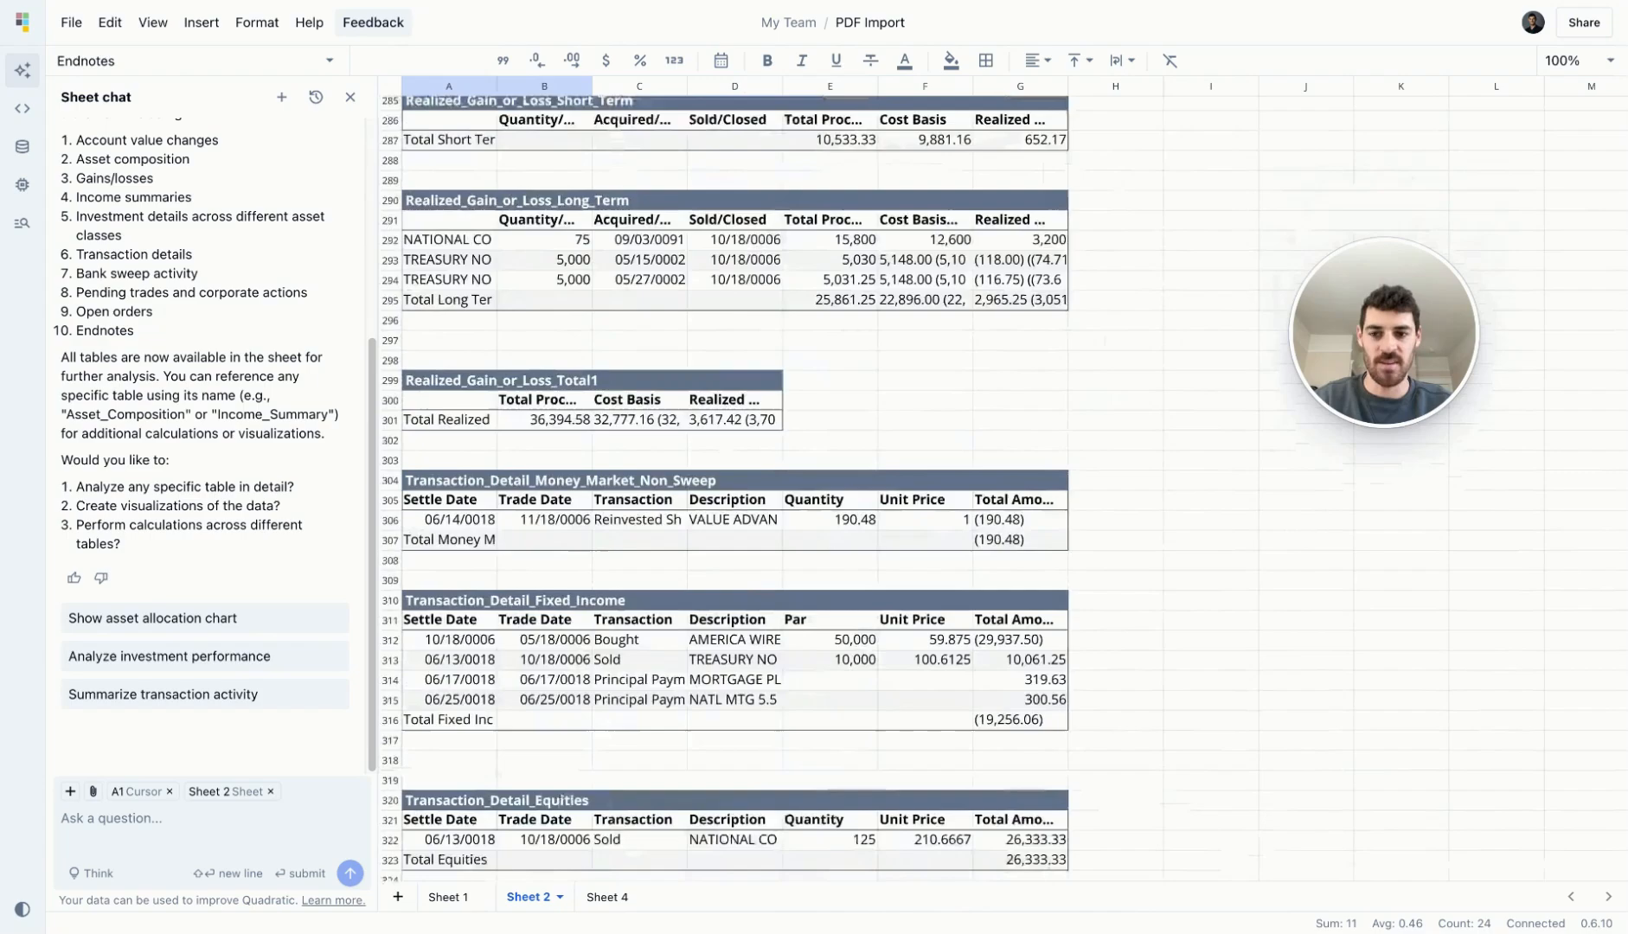
scroll(down, 3)
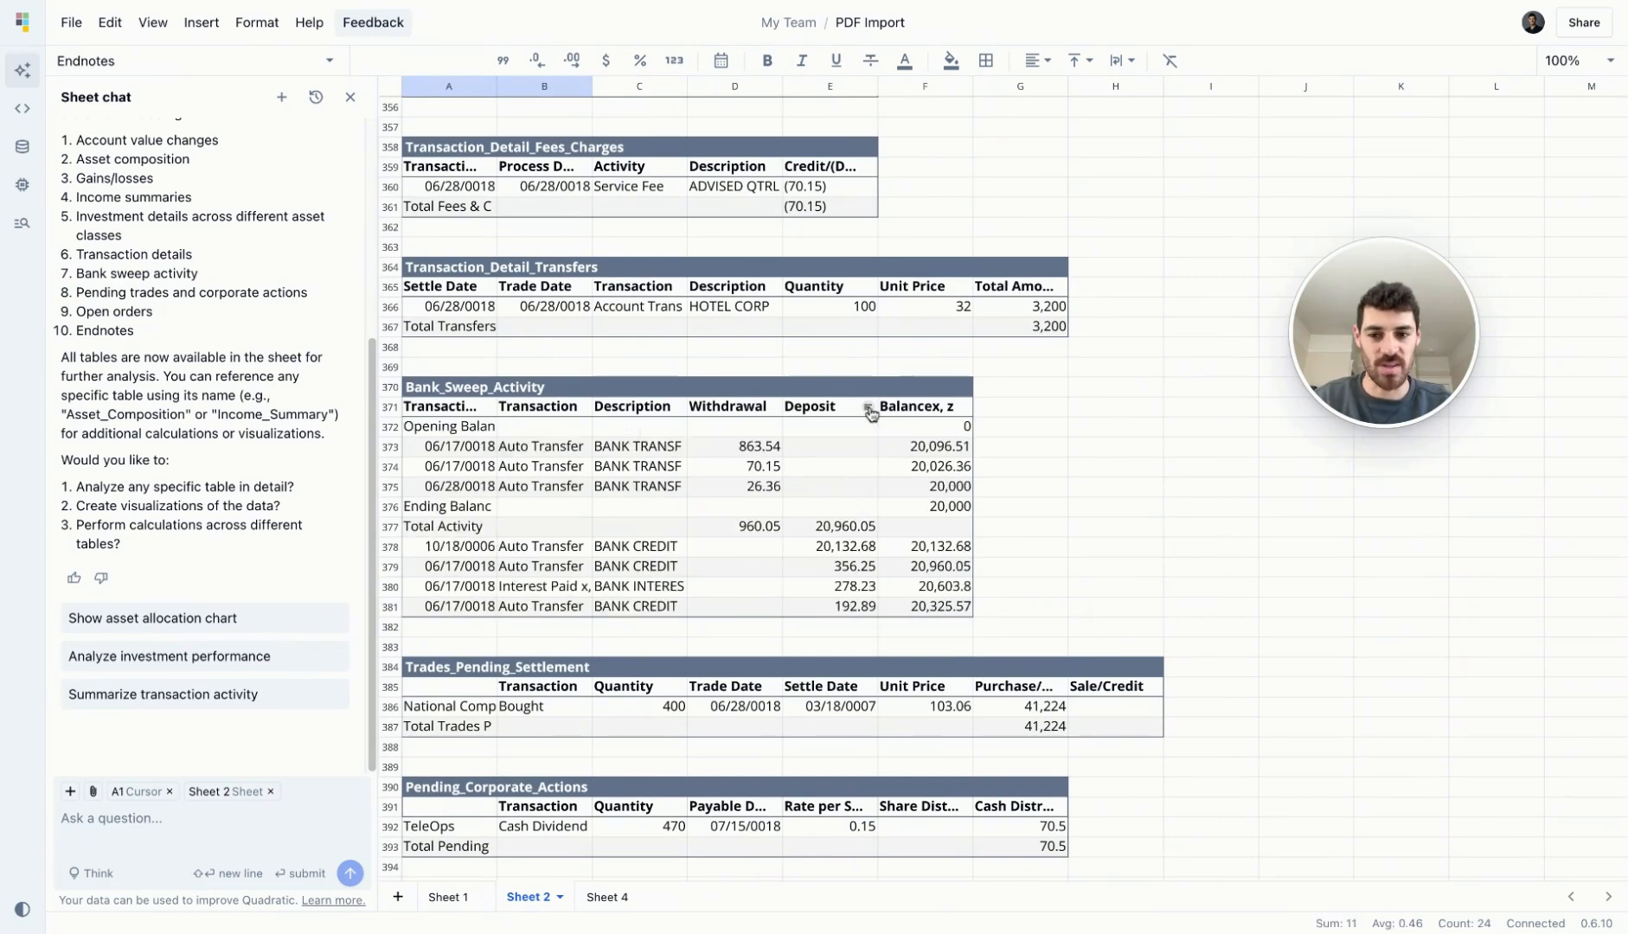
click(923, 633)
text(=sum(F372:F380))
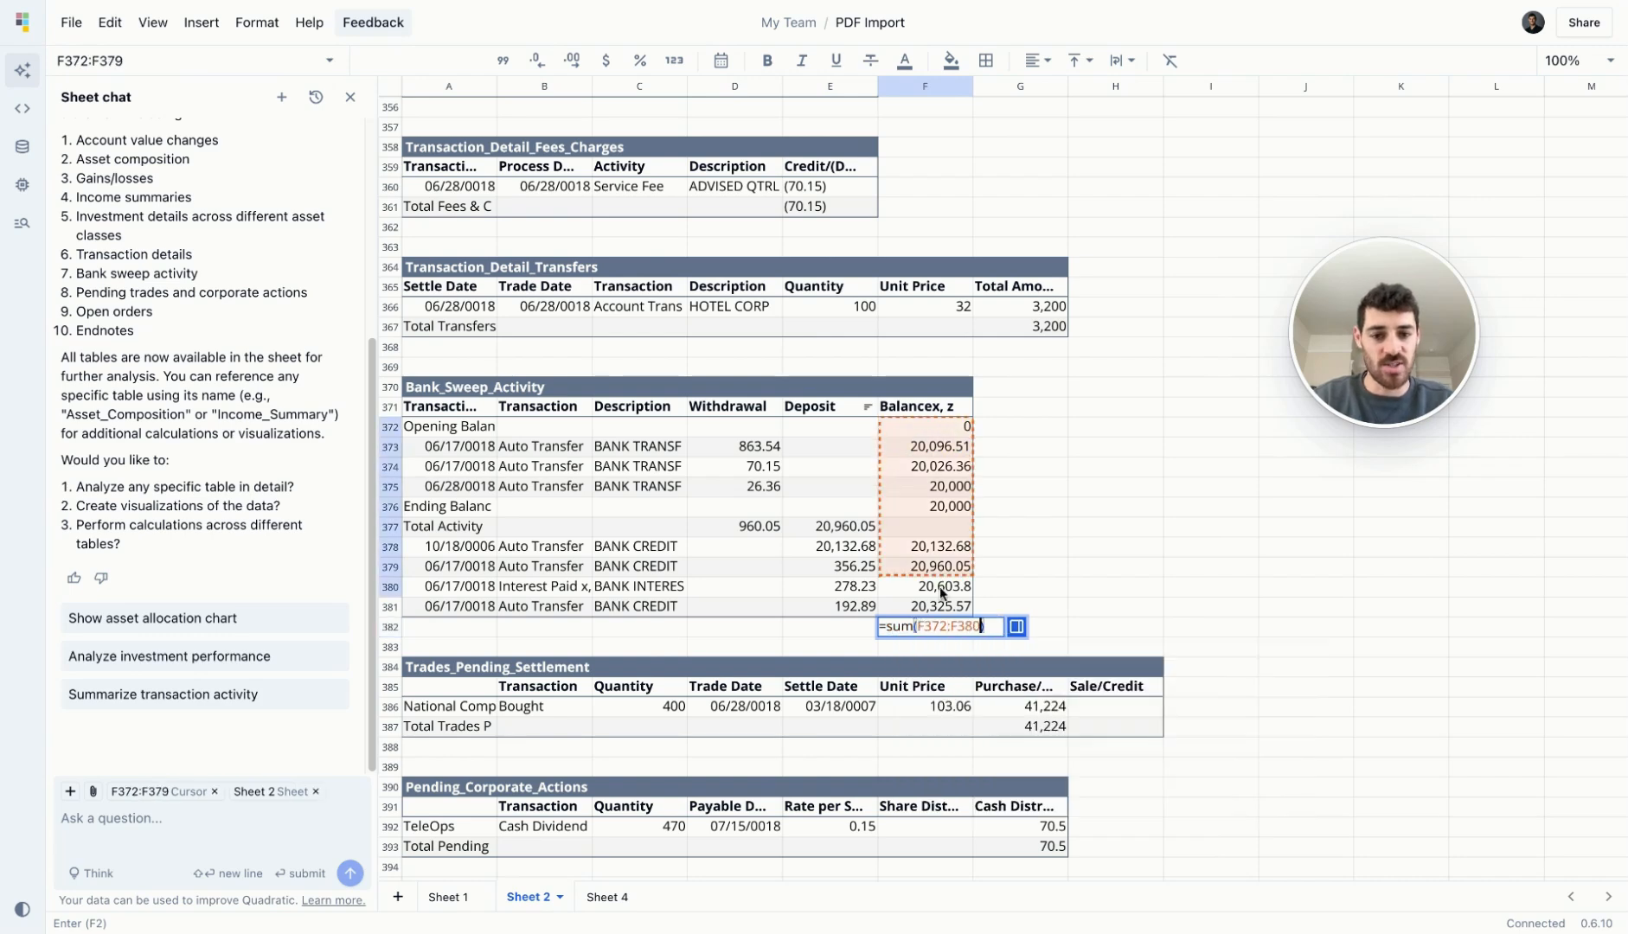
key(Enter)
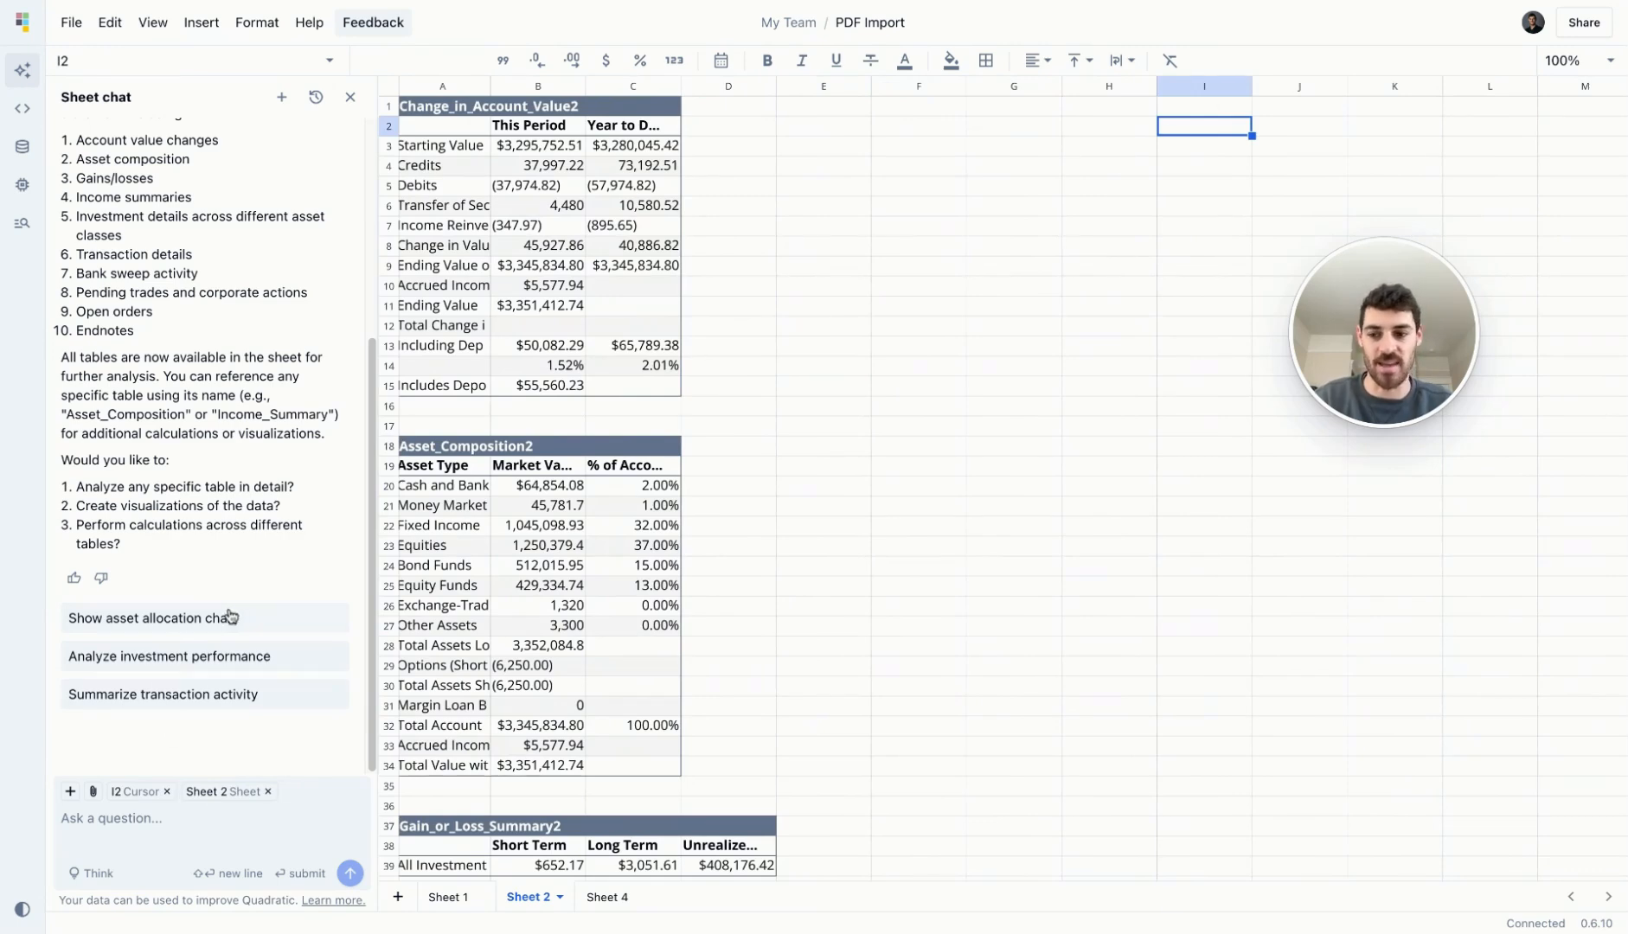
Choose the 'Show asset allocation chart' suggestion to chart Asset_Composition2 as a donut.
click(153, 619)
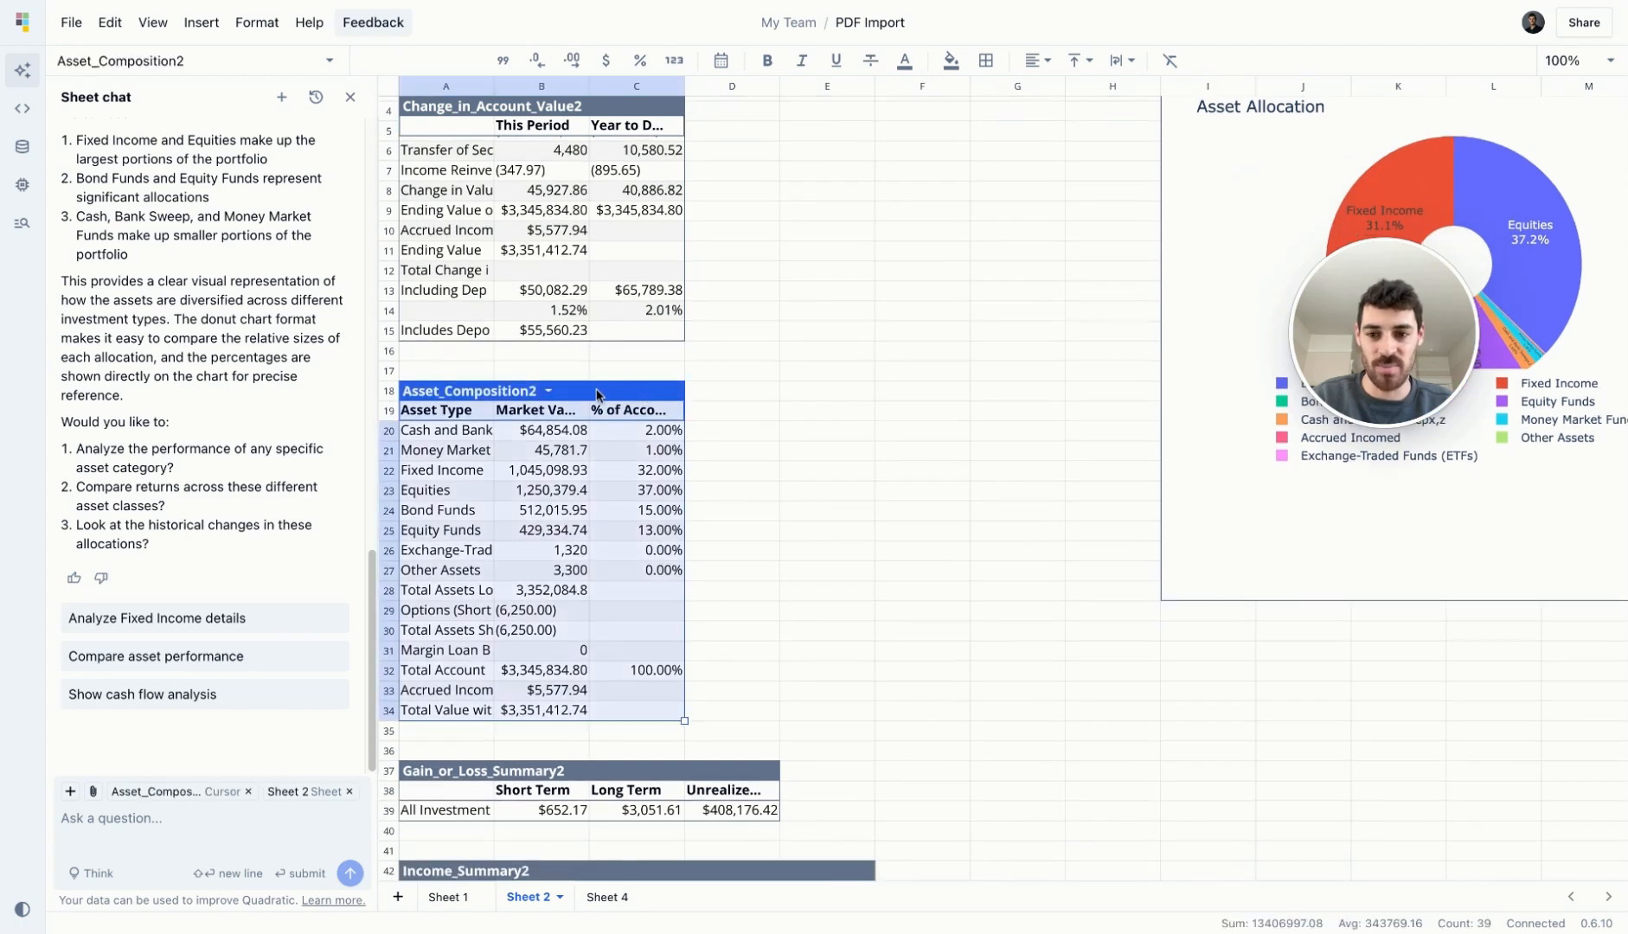
right_click(548, 391)
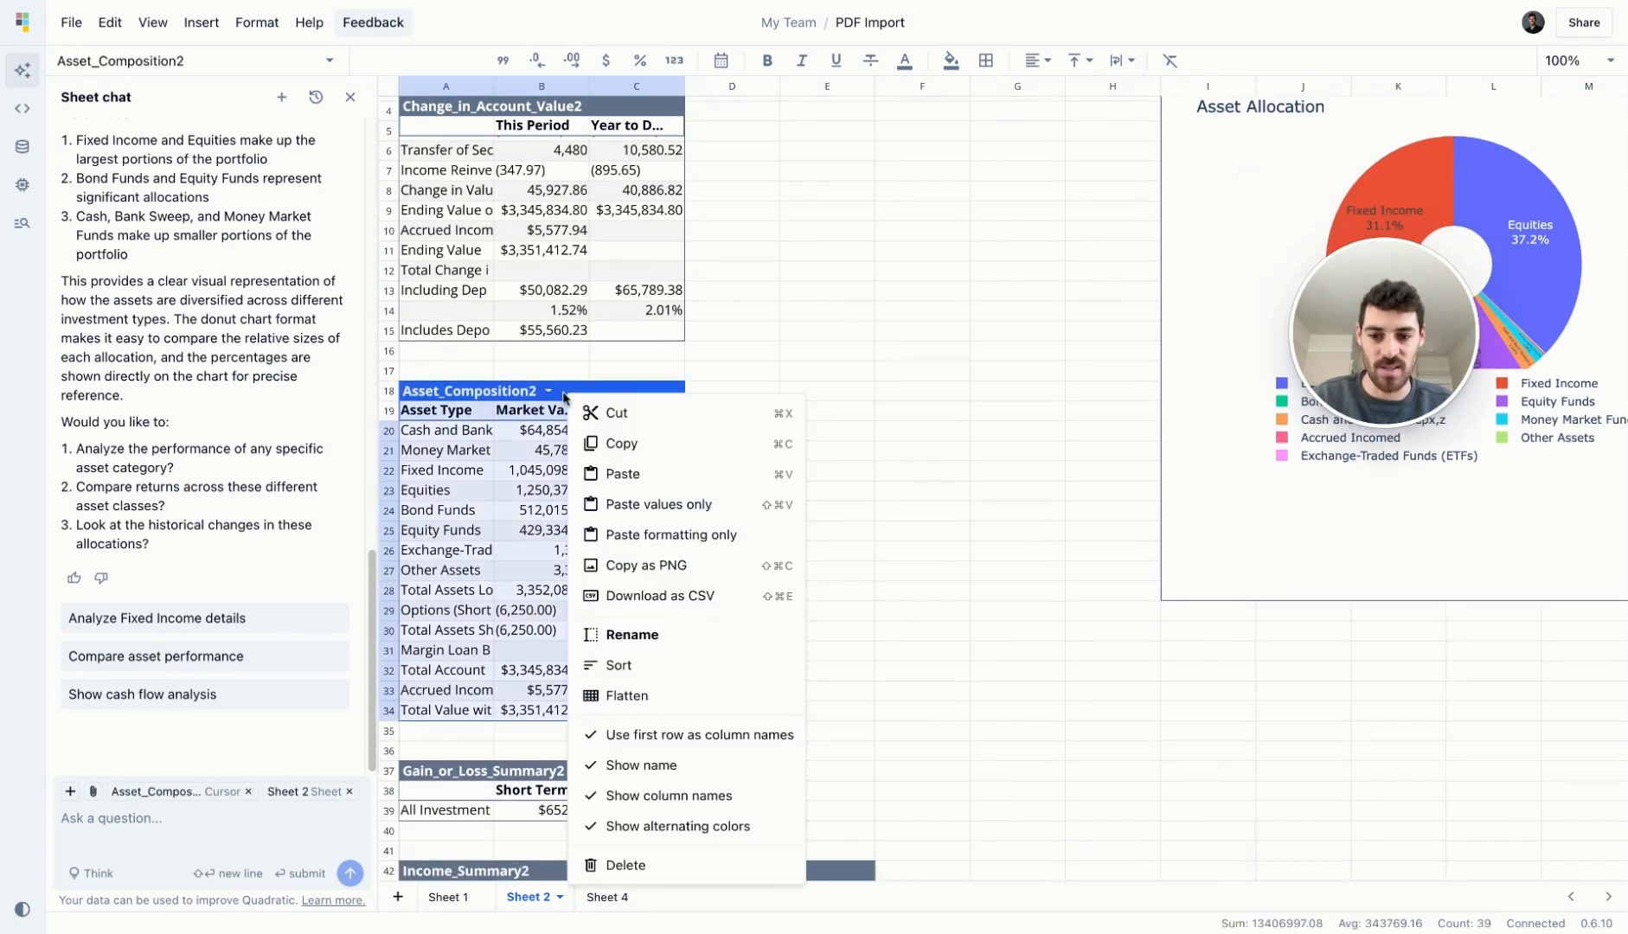
click(883, 426)
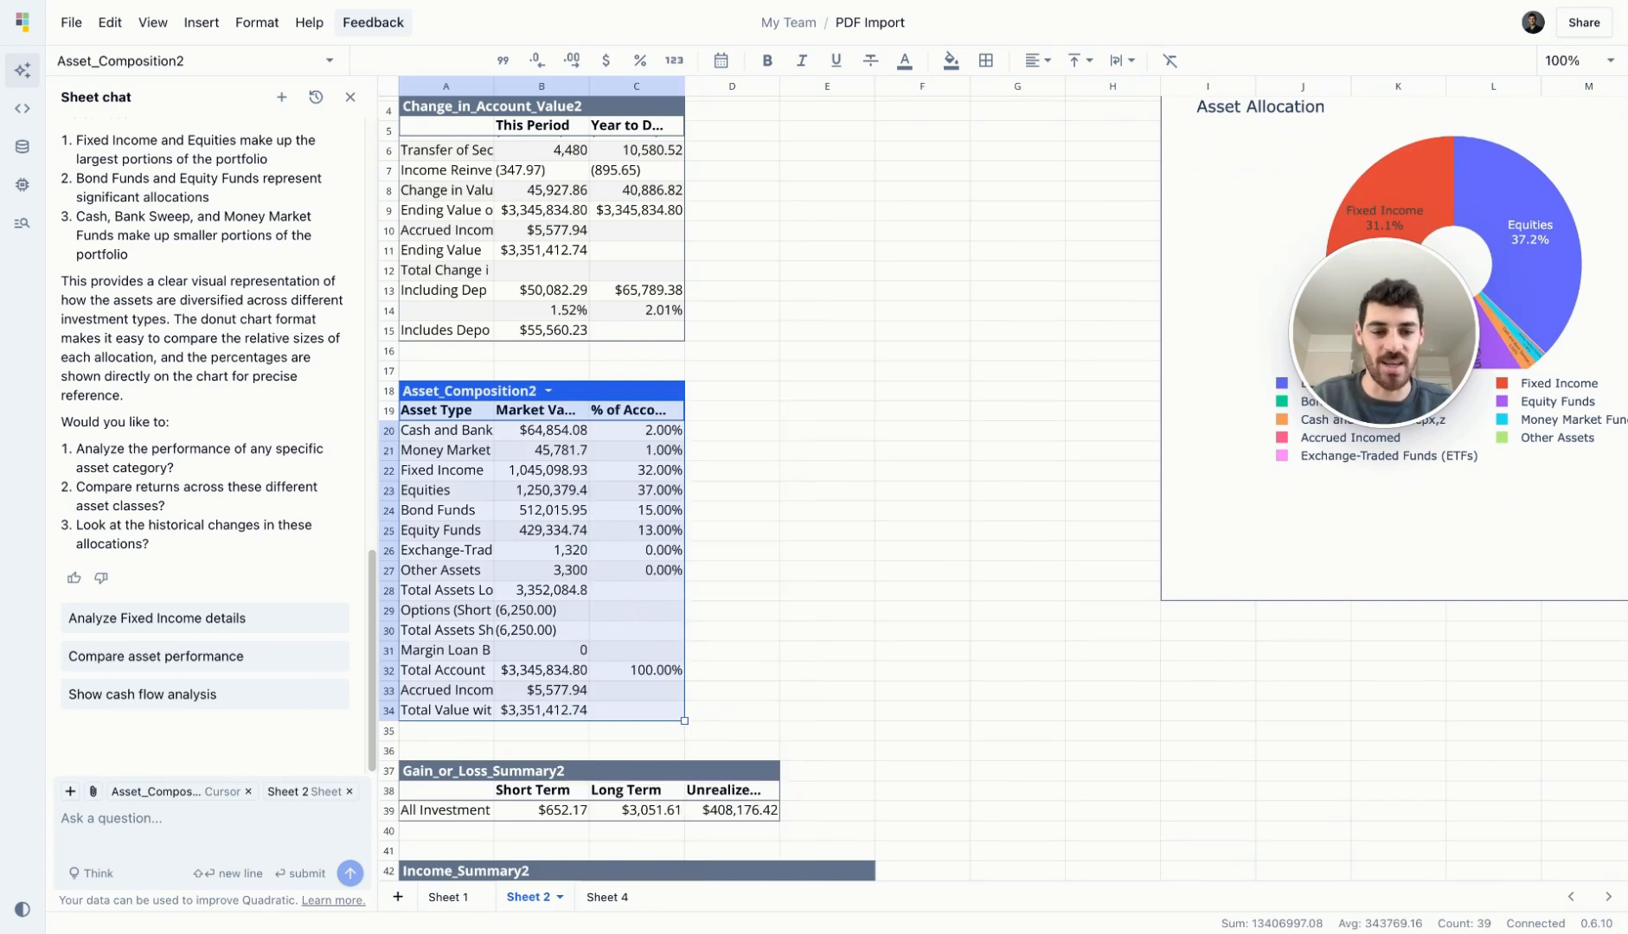
mouse_move(851, 421)
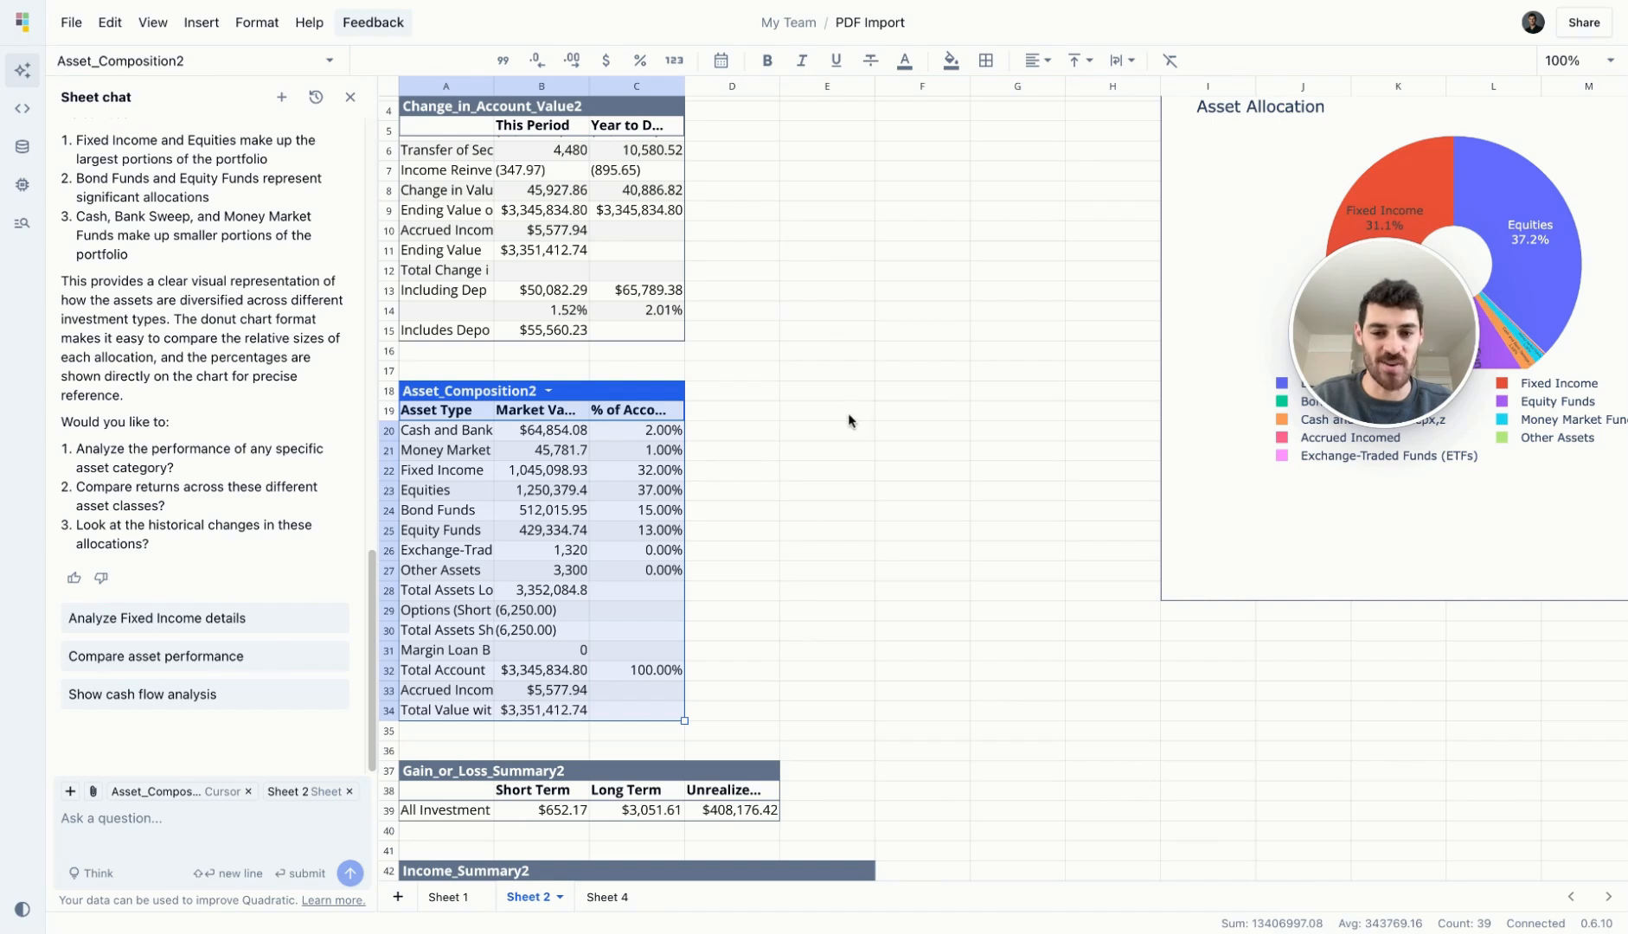
scroll(down, 3)
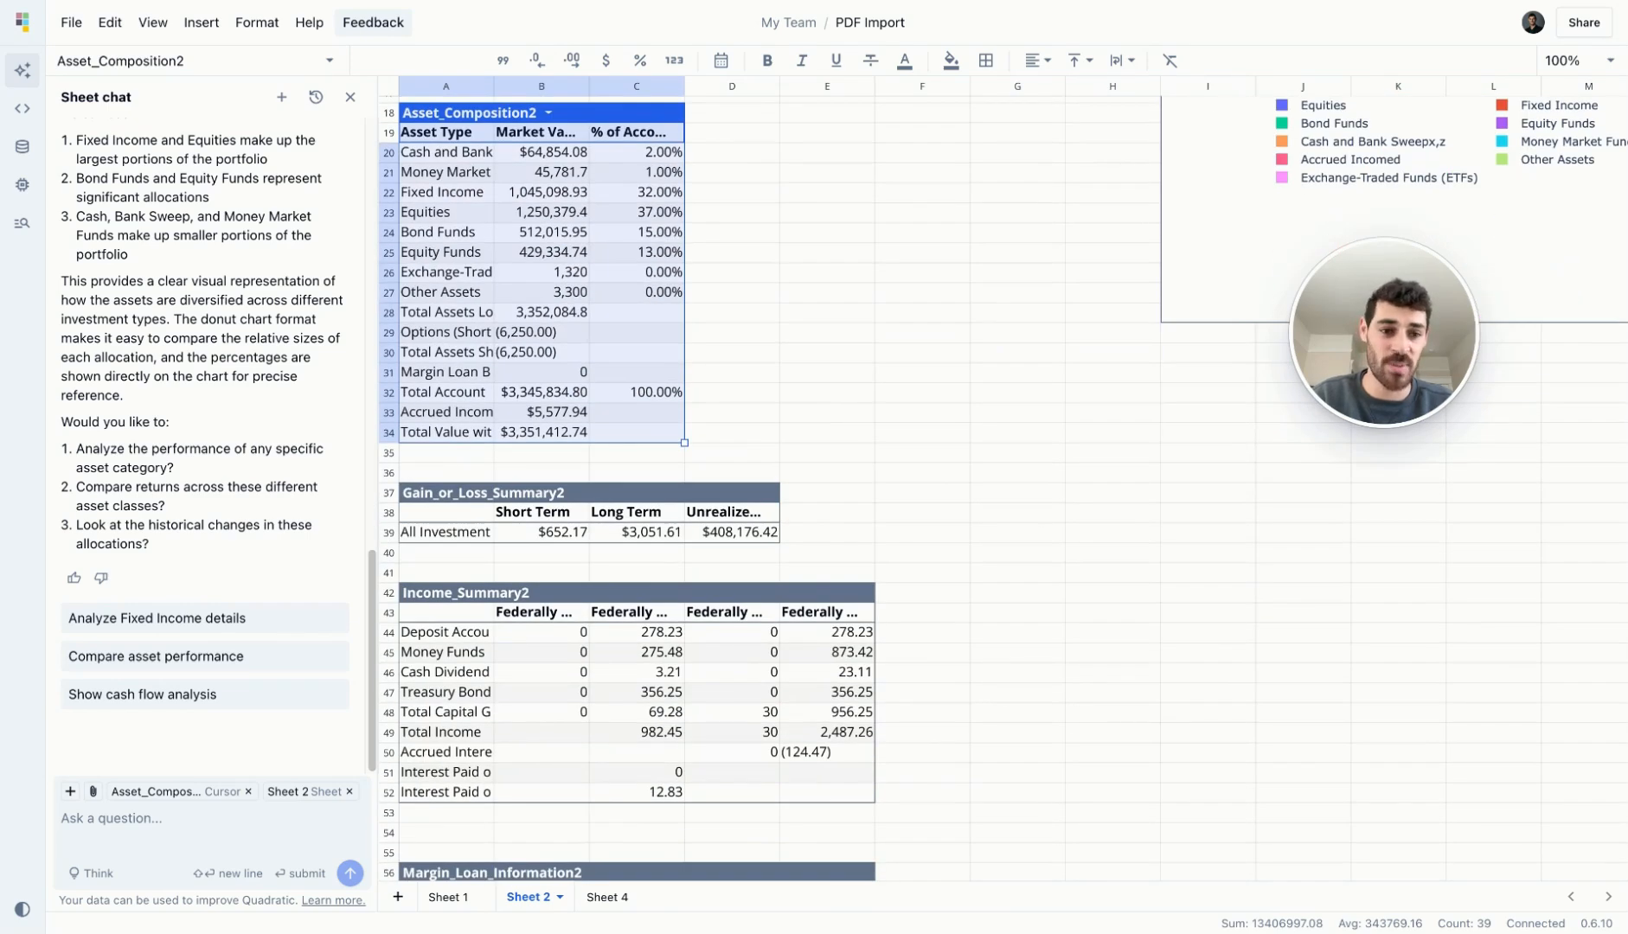